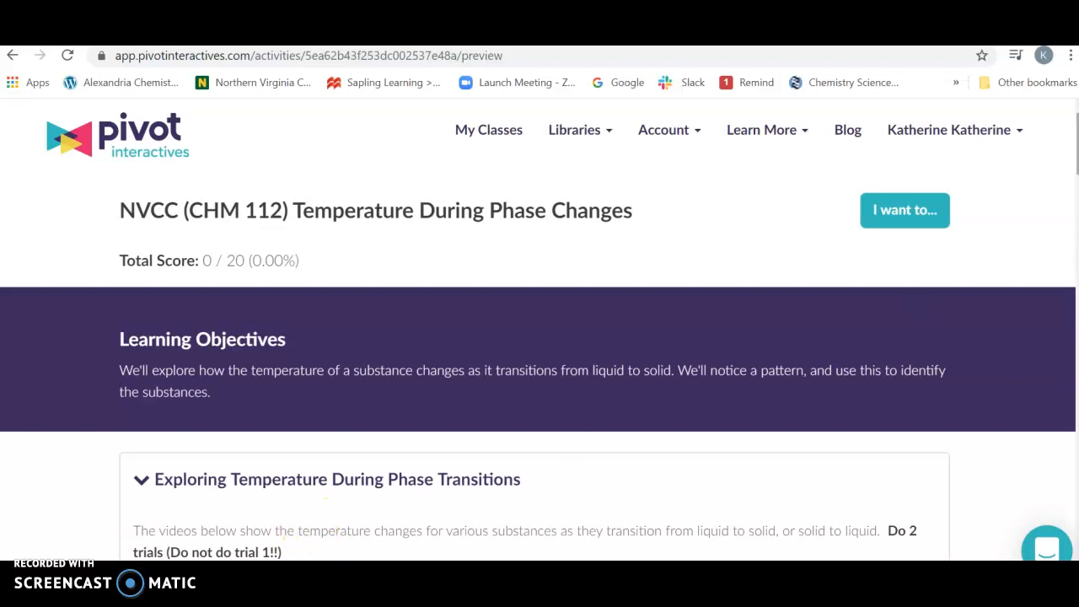
Step: Scroll to the video, load trial 2 and play it as a preview
{"action": "scroll", "scroll_direction": "down", "scroll_amount": 3}
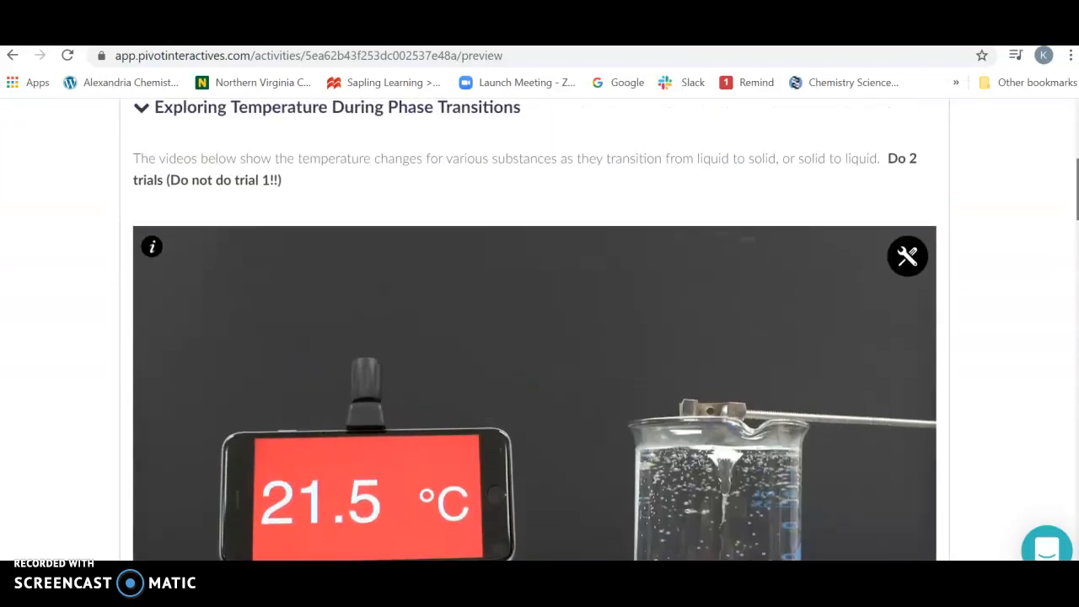
{"action": "scroll", "scroll_direction": "down", "scroll_amount": 3}
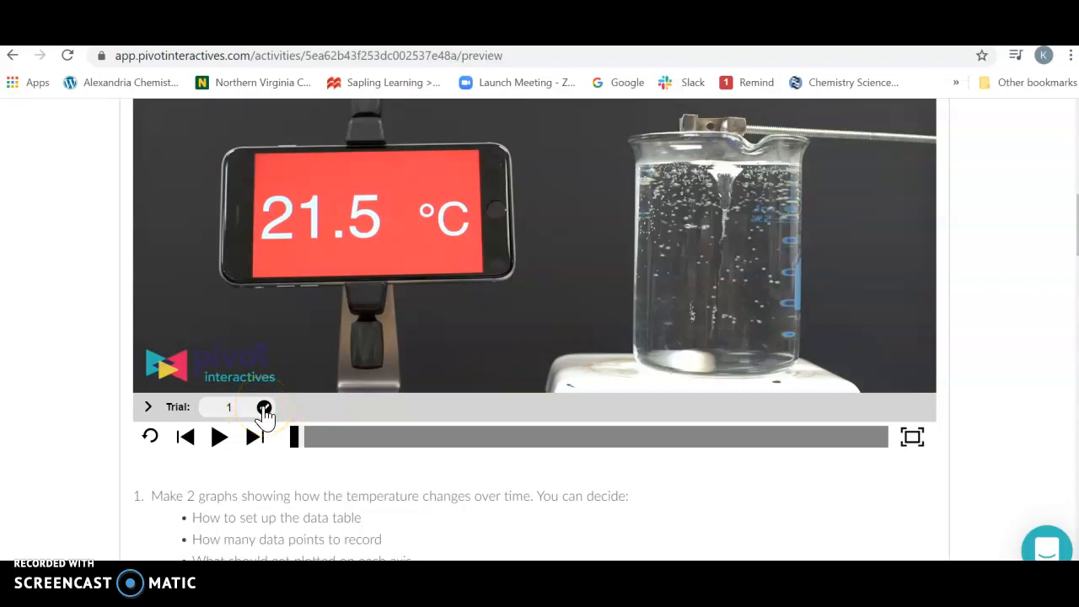
{"action": "left_click", "coordinate": [264, 407]}
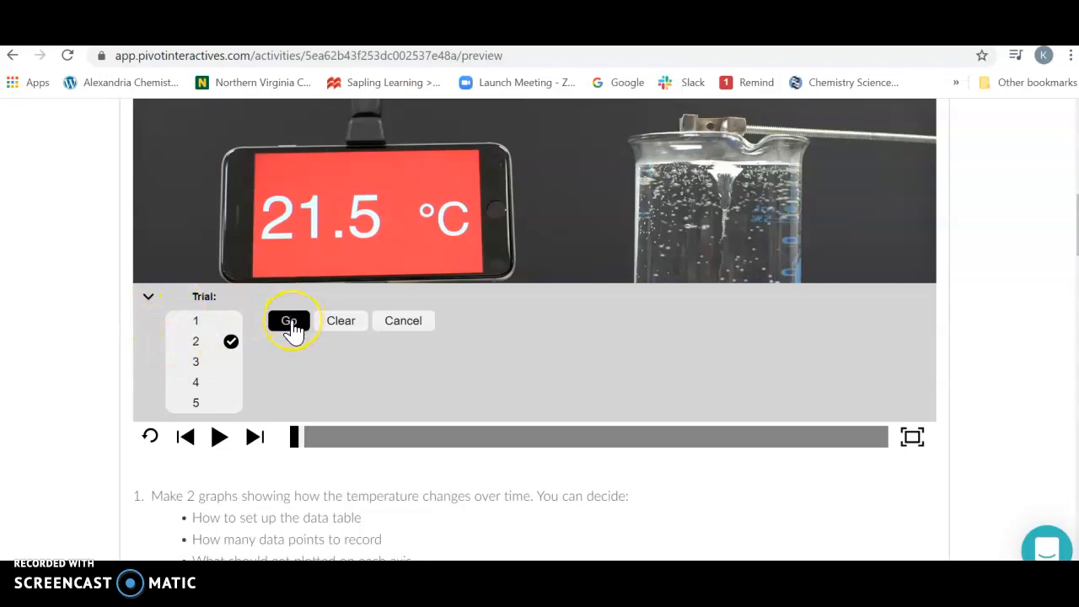
{"action": "left_click", "coordinate": [289, 321]}
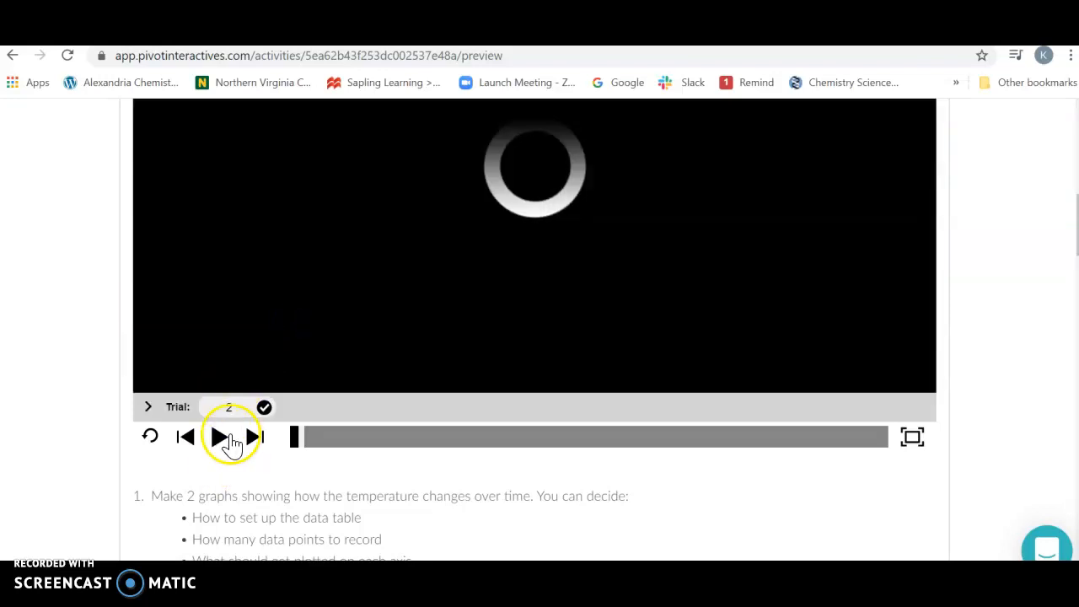
{"action": "left_click", "coordinate": [219, 436]}
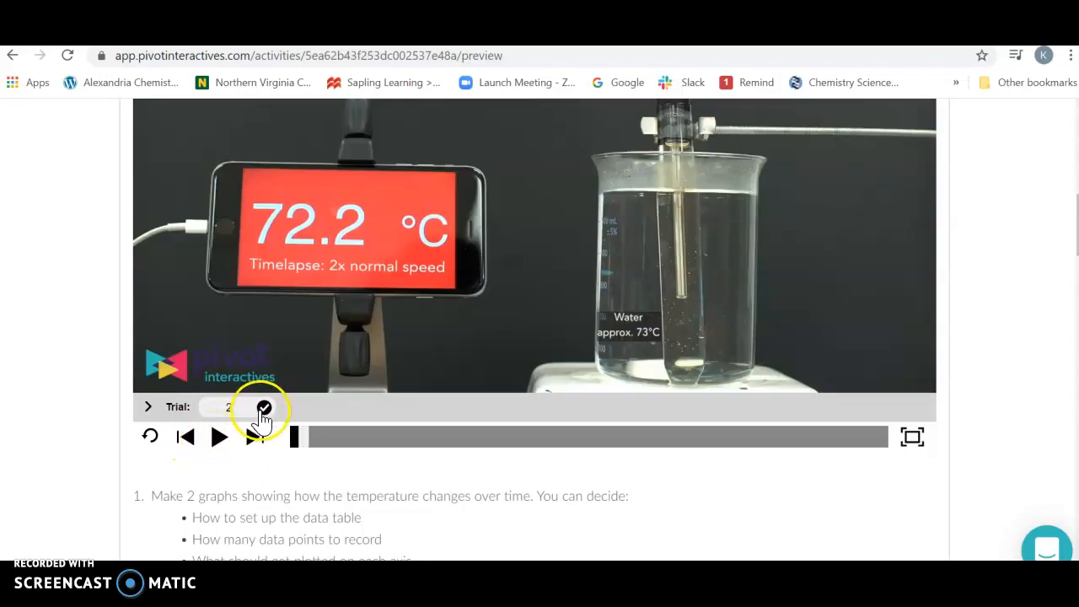
Step: Switch the player back to trial 1 and play it
{"action": "left_click", "coordinate": [263, 412]}
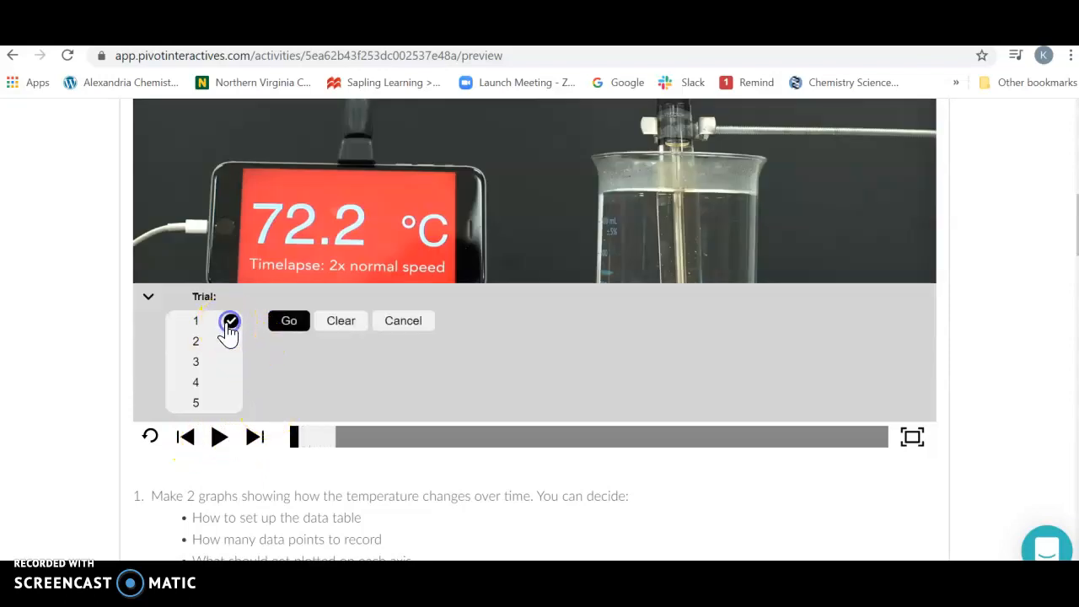
{"action": "left_click", "coordinate": [289, 320]}
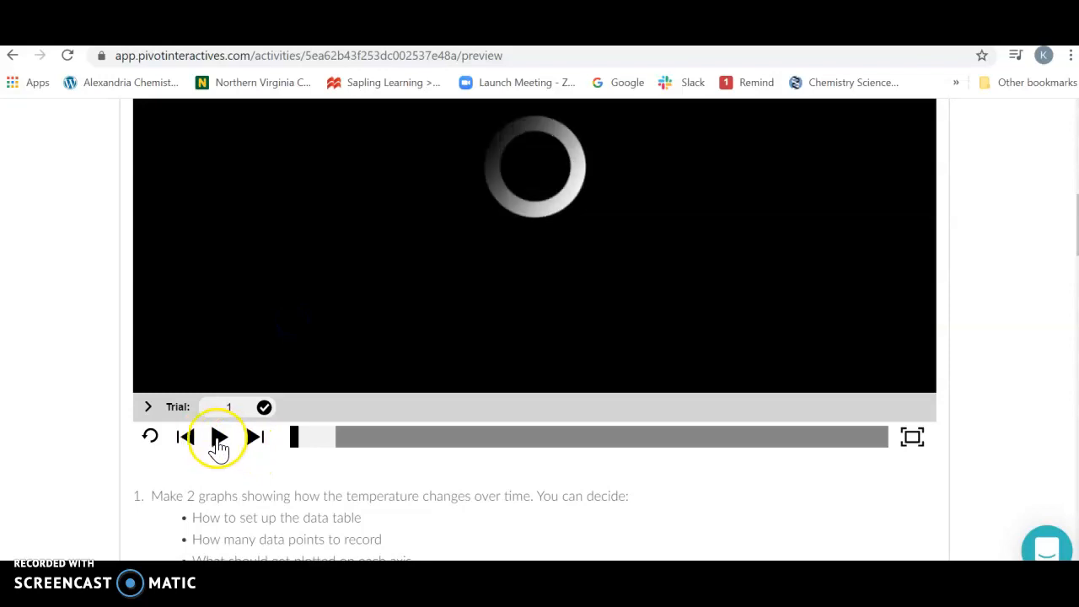
{"action": "left_click", "coordinate": [220, 437]}
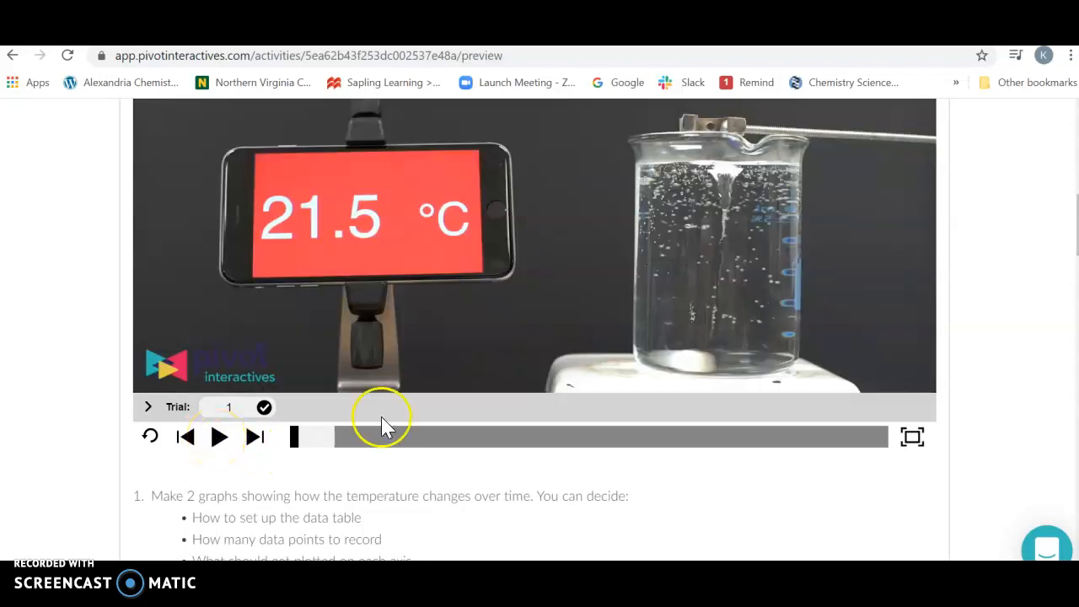
Step: Scroll down past the 0-frame, 0.0000 s timer overlay to check the data table and graph
{"action": "scroll", "scroll_direction": "down", "scroll_amount": 3}
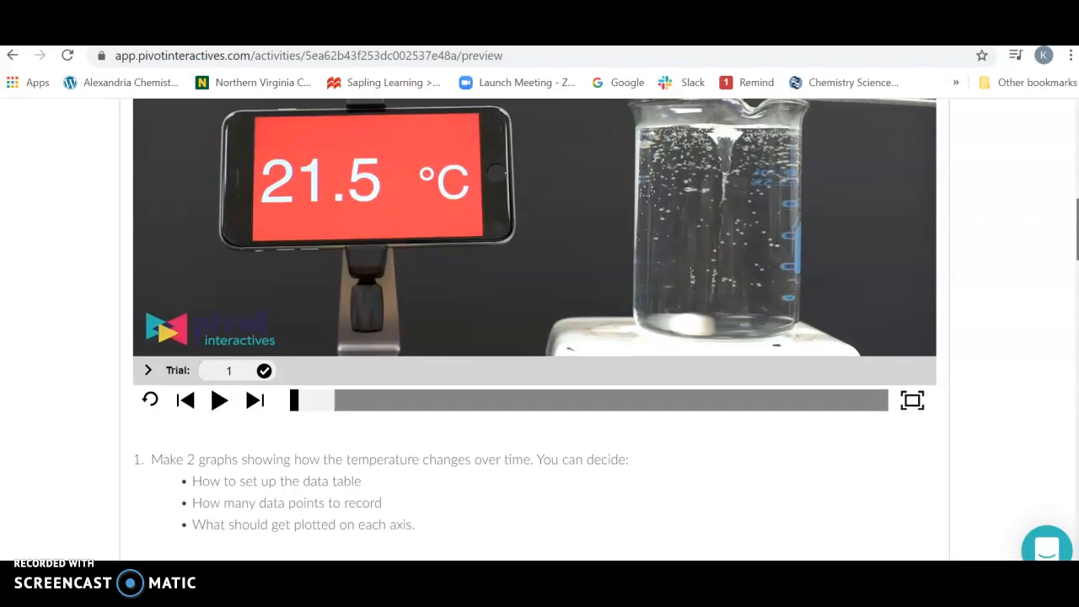
{"action": "scroll", "scroll_direction": "down", "scroll_amount": 3}
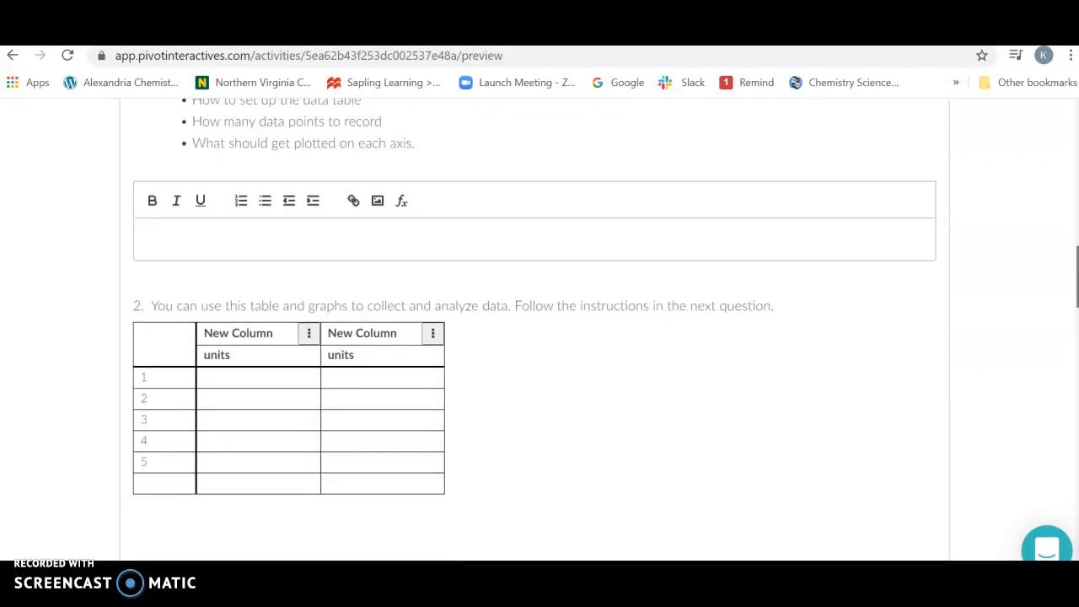
{"action": "scroll", "scroll_direction": "down", "scroll_amount": 3}
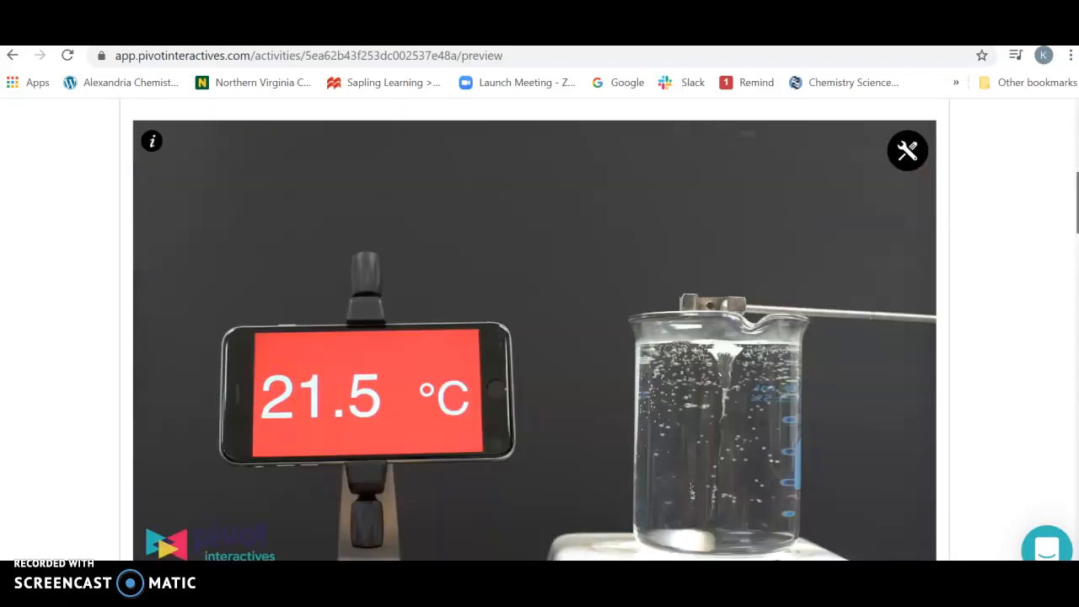
{"action": "scroll", "scroll_direction": "down", "scroll_amount": 3}
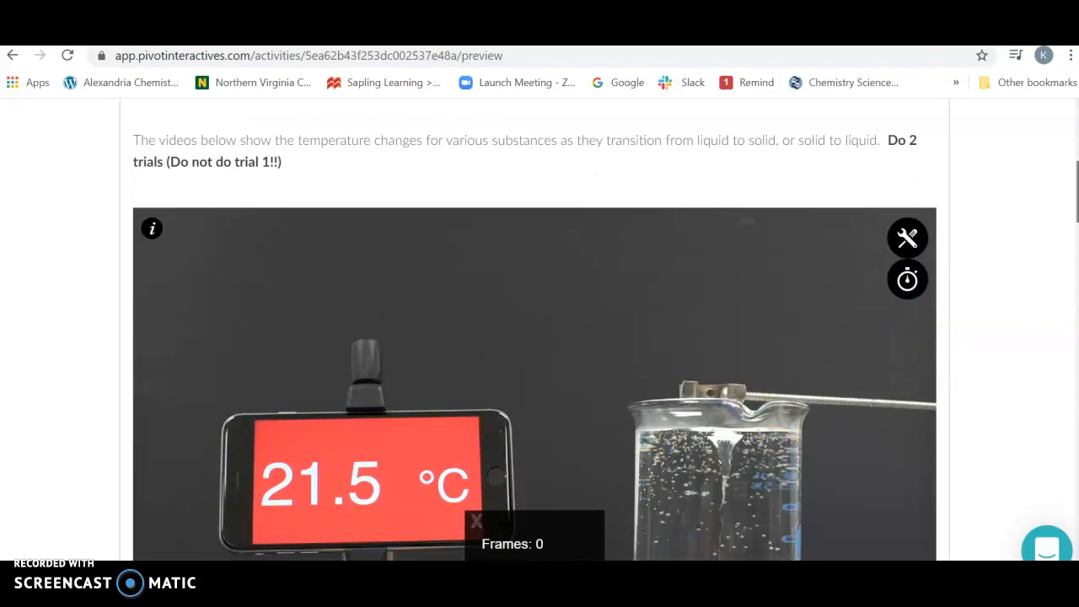
{"action": "scroll", "scroll_direction": "down", "scroll_amount": 3}
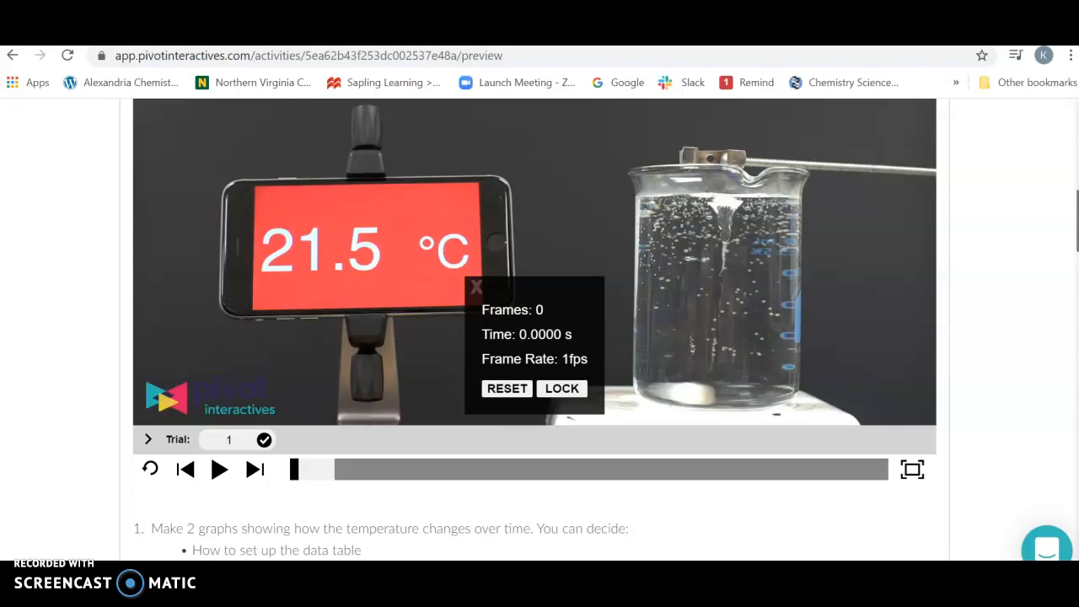
{"action": "scroll", "scroll_direction": "down", "scroll_amount": 3}
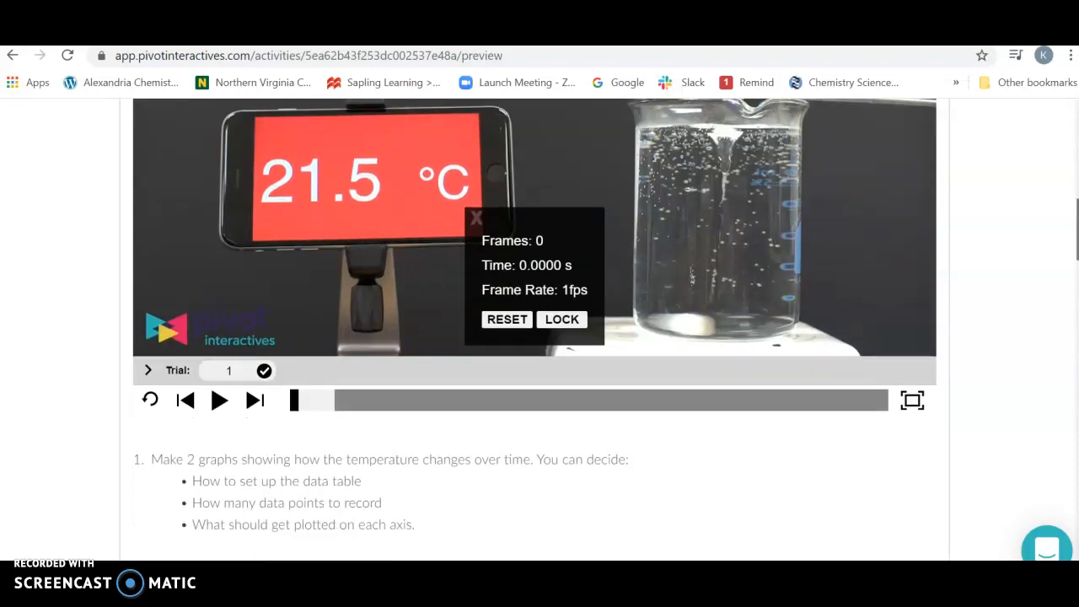
{"action": "scroll", "scroll_direction": "down", "scroll_amount": 3}
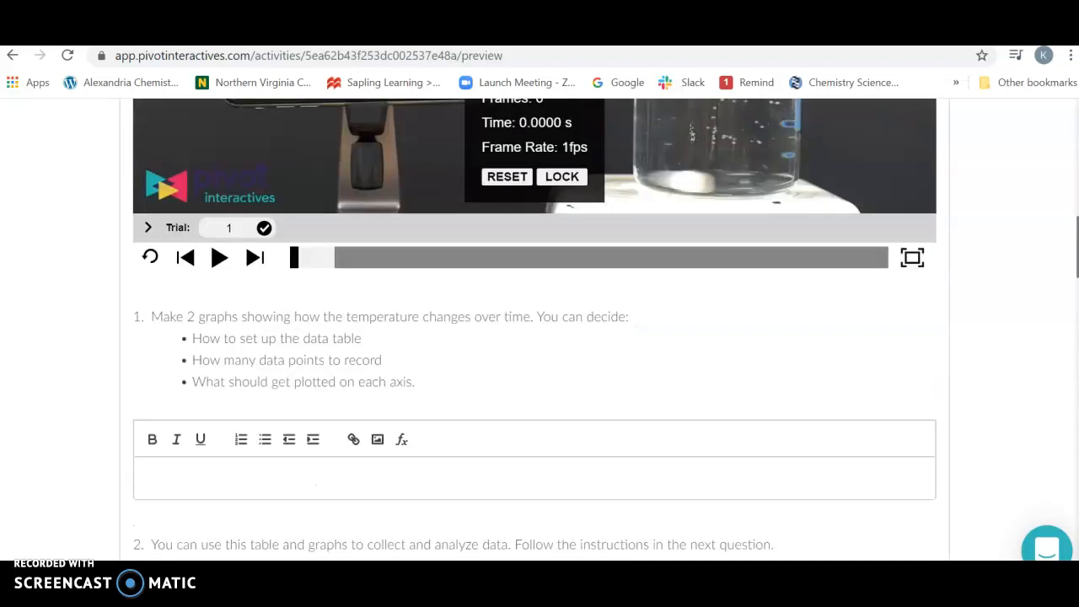
{"action": "scroll", "scroll_direction": "down", "scroll_amount": 3}
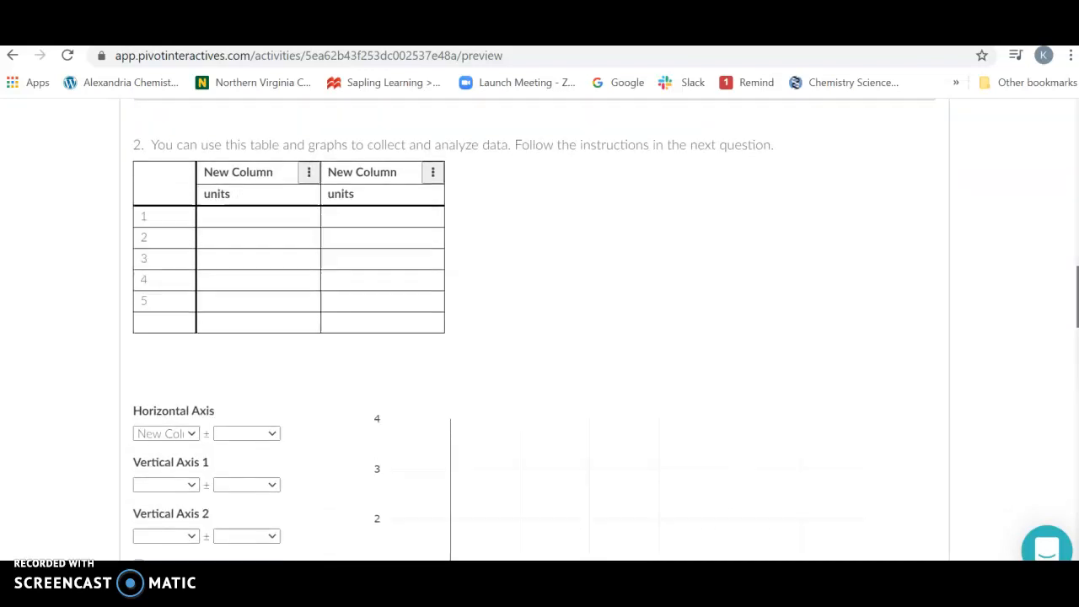
{"action": "scroll", "scroll_direction": "down", "scroll_amount": 3}
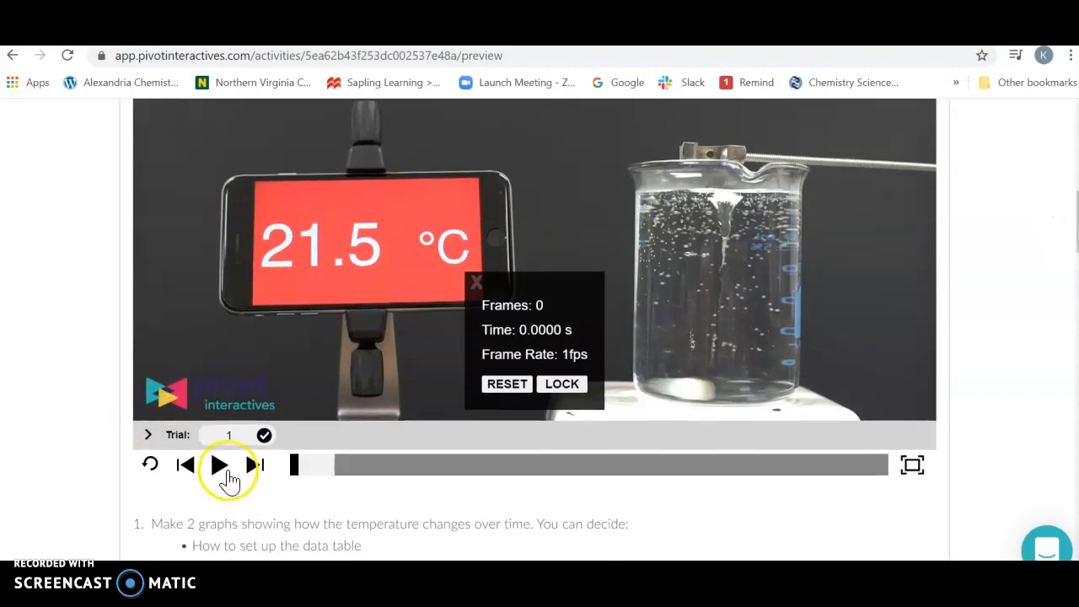
Step: Play trial 1, reset the timer to zero, then pause at 67 s (28.1 °C)
{"action": "left_click", "coordinate": [217, 465]}
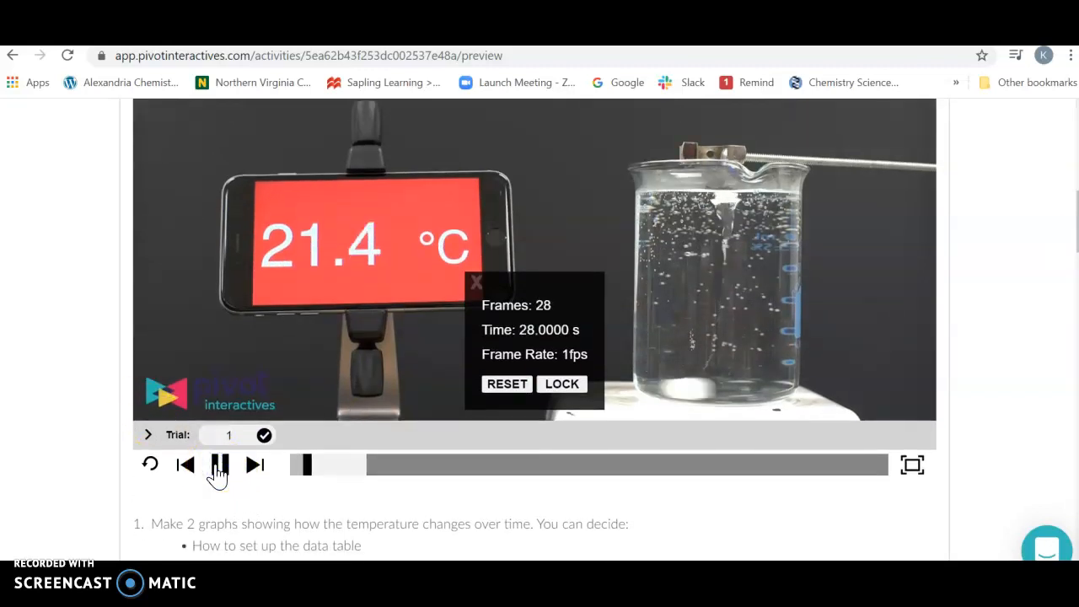
{"action": "left_click", "coordinate": [218, 465]}
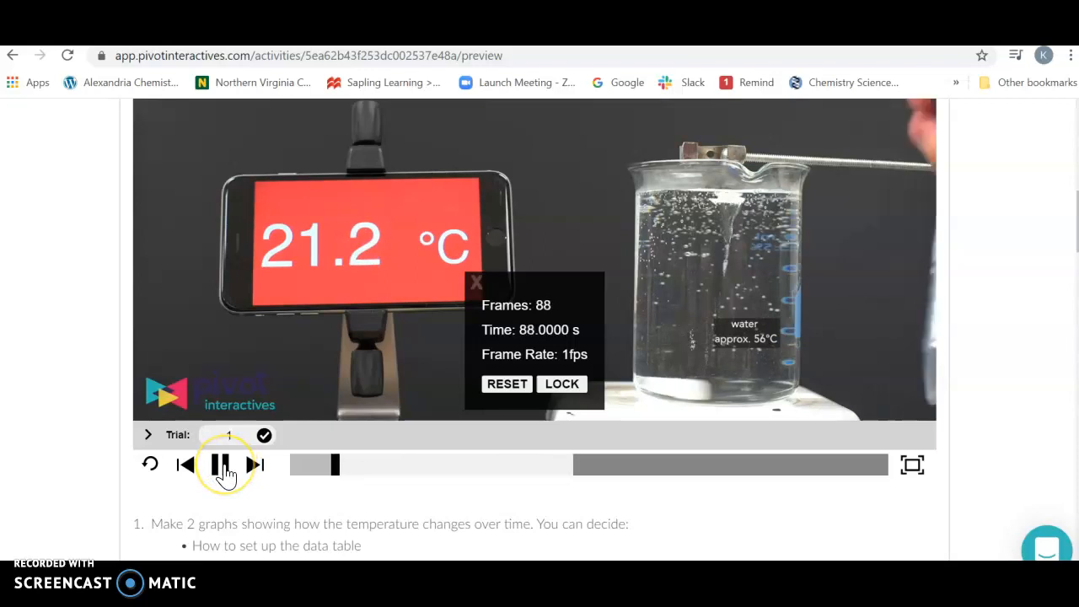
{"action": "left_click", "coordinate": [218, 465]}
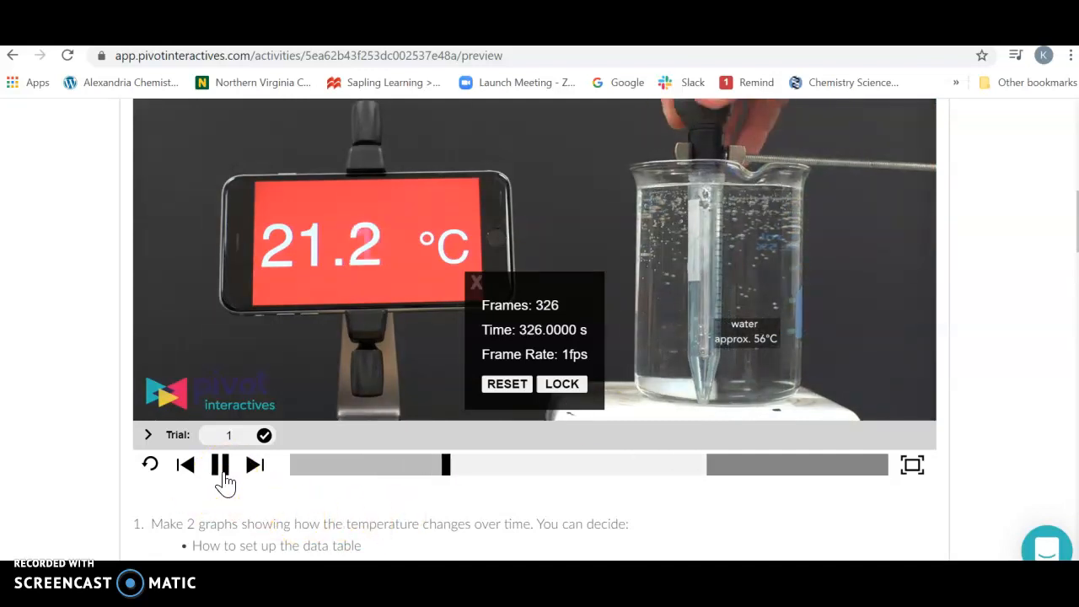
{"action": "left_click", "coordinate": [218, 465]}
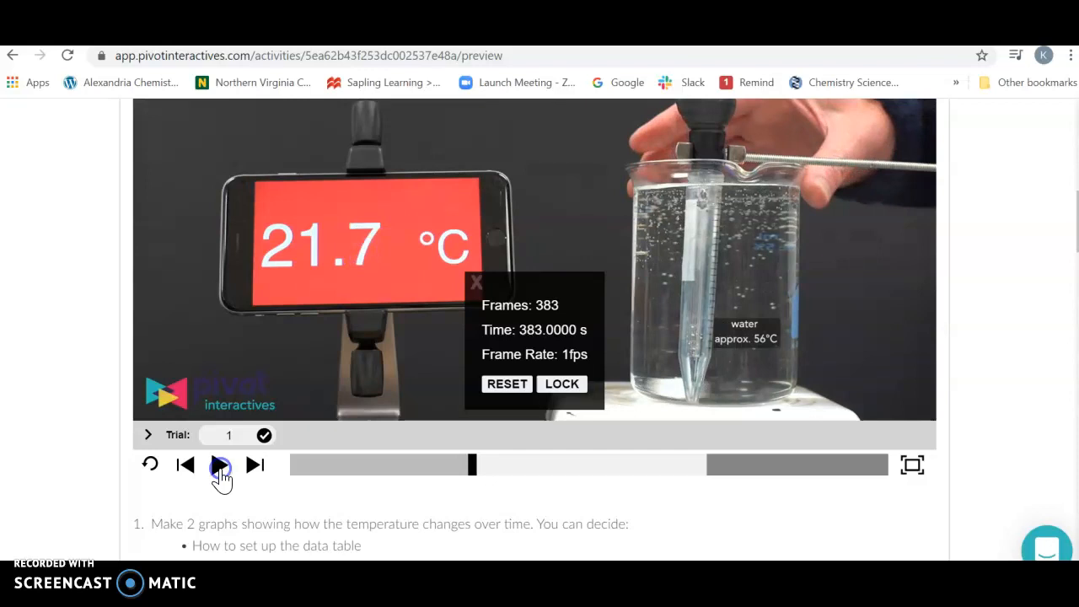
{"action": "left_click", "coordinate": [506, 383]}
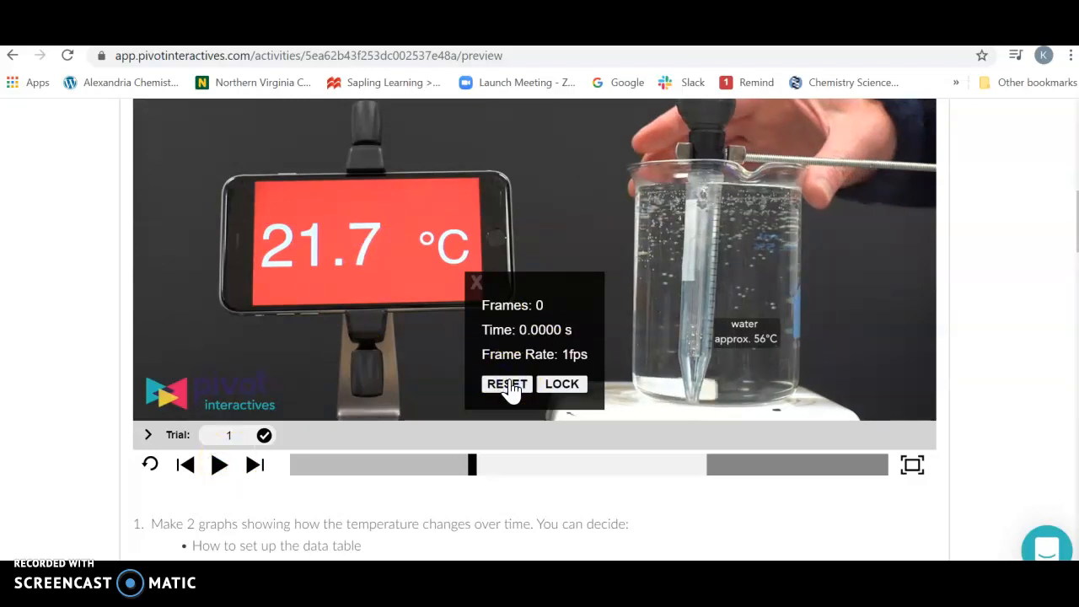
{"action": "mouse_move", "coordinate": [574, 346]}
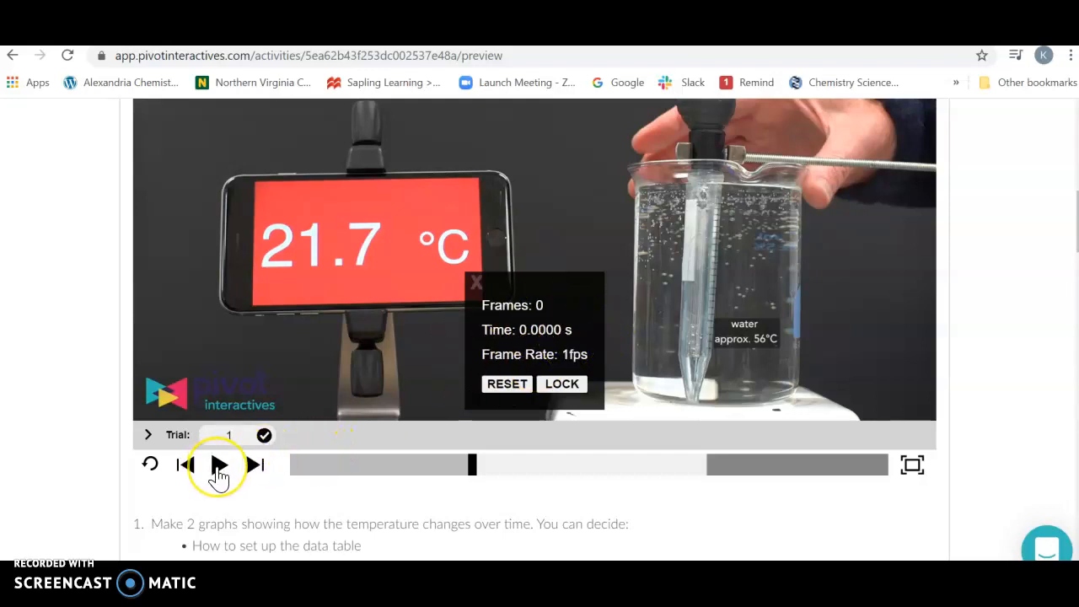
{"action": "left_click", "coordinate": [217, 465]}
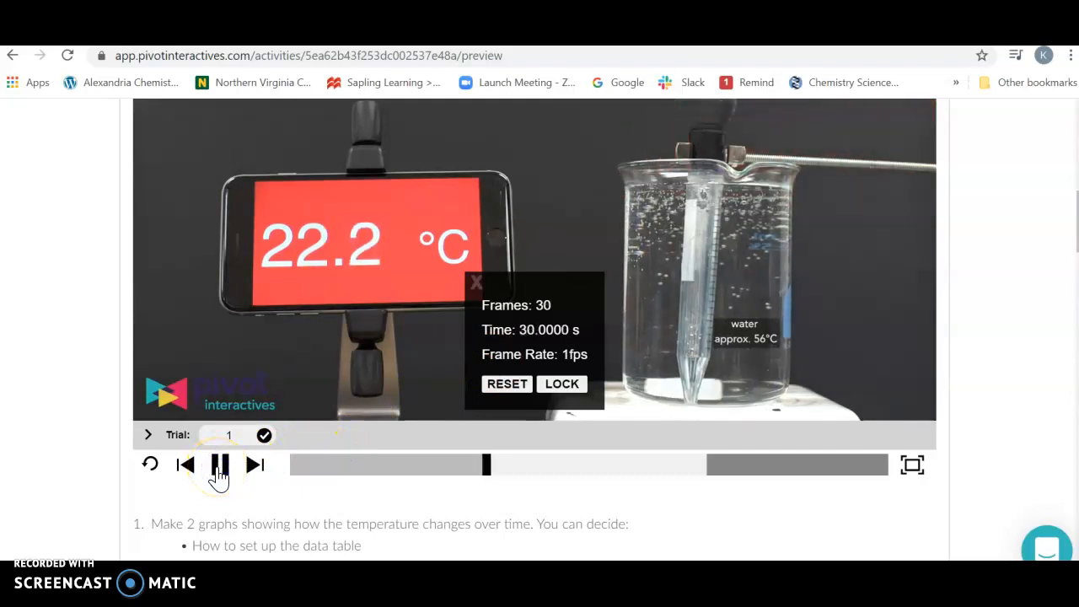
{"action": "left_click", "coordinate": [218, 465]}
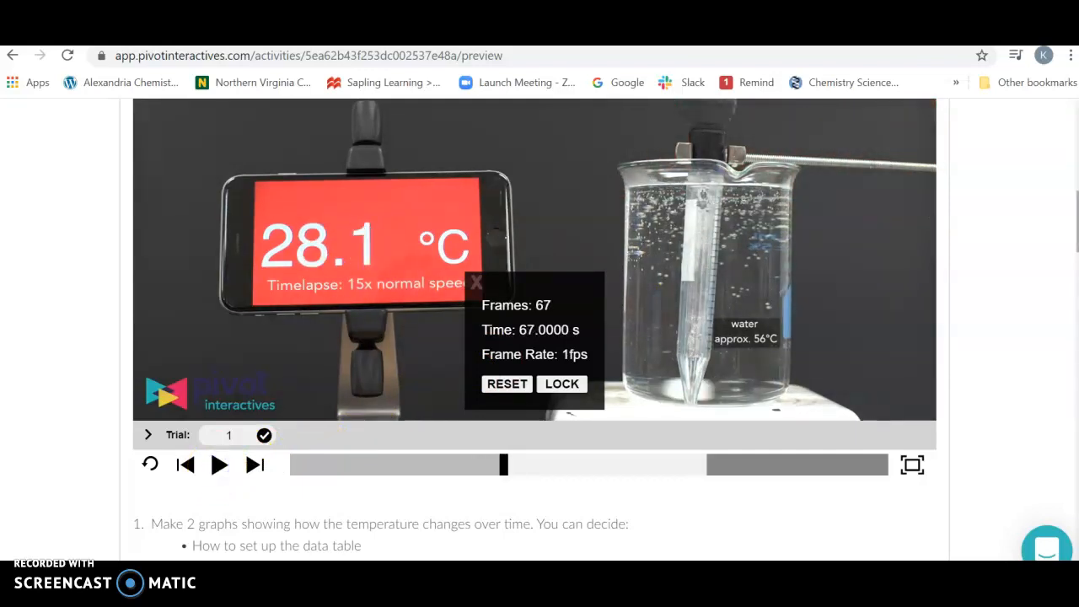
Step: Label the data table columns 'Time' in 'Seconds' and 'Temp' in degrees
{"action": "scroll", "scroll_direction": "down", "scroll_amount": 3}
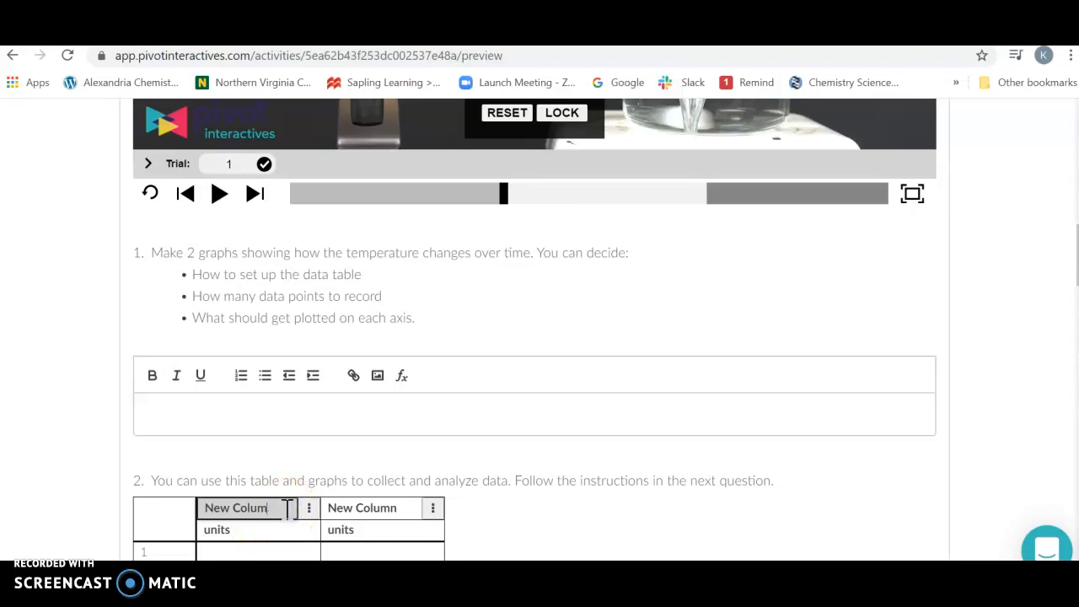
{"action": "type", "text": "To"}
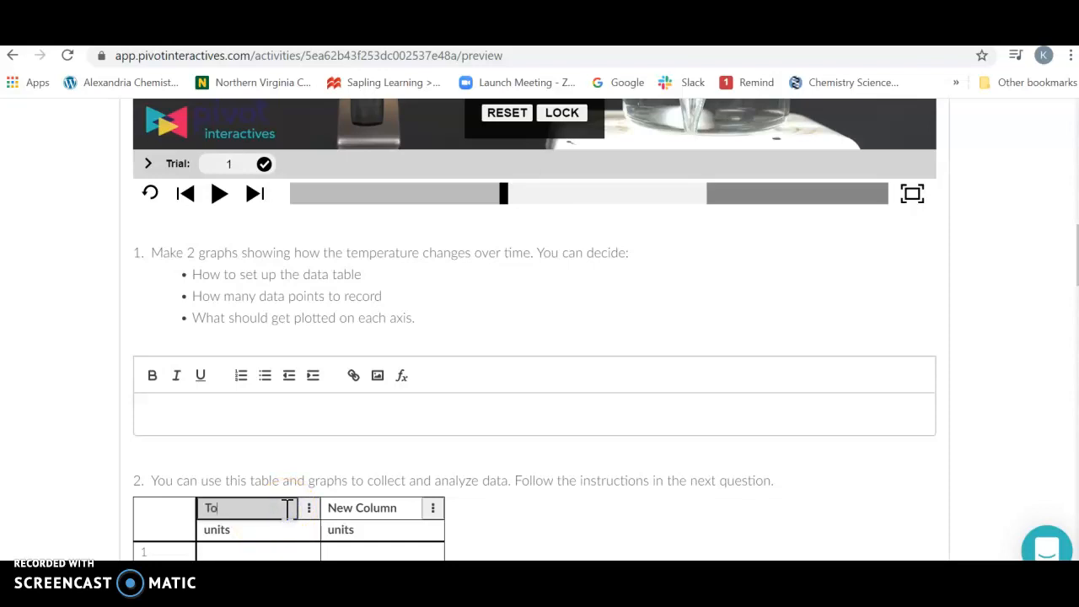
{"action": "type", "text": "ime"}
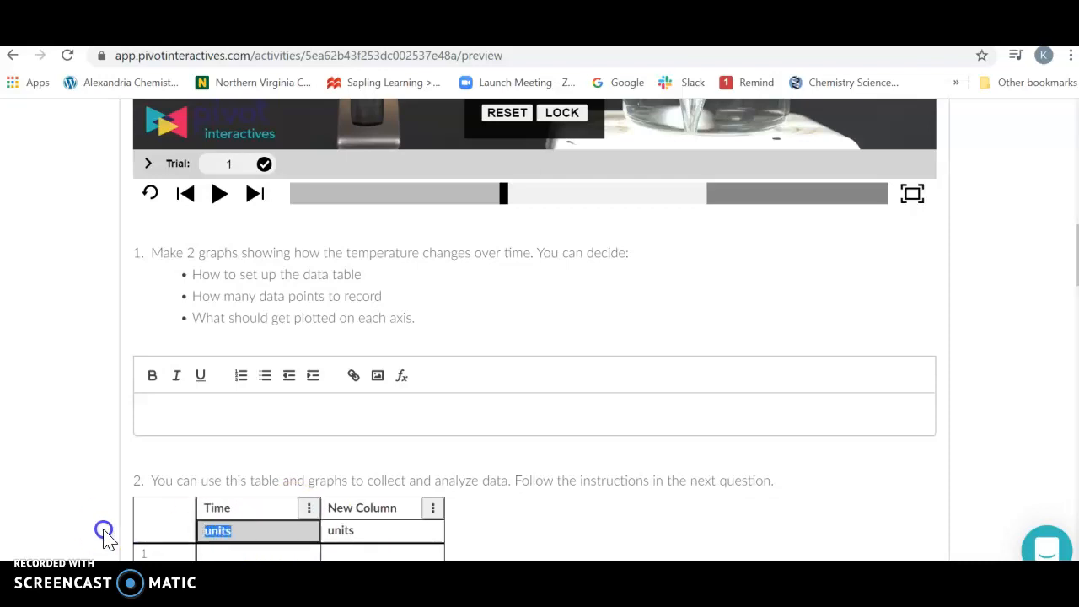
{"action": "type", "text": "Seconds"}
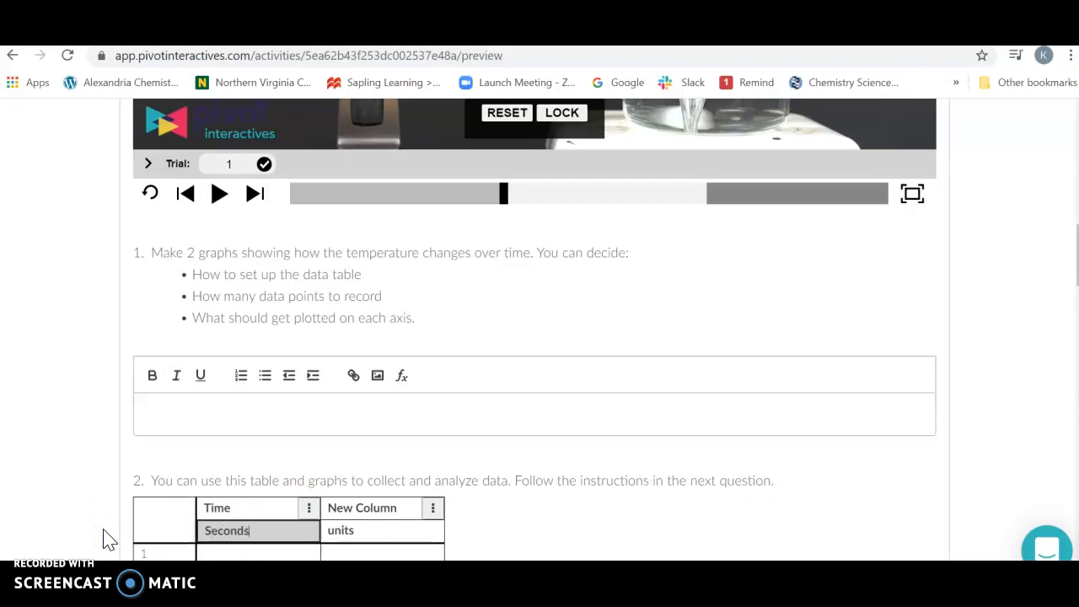
{"action": "double_click", "coordinate": [363, 508]}
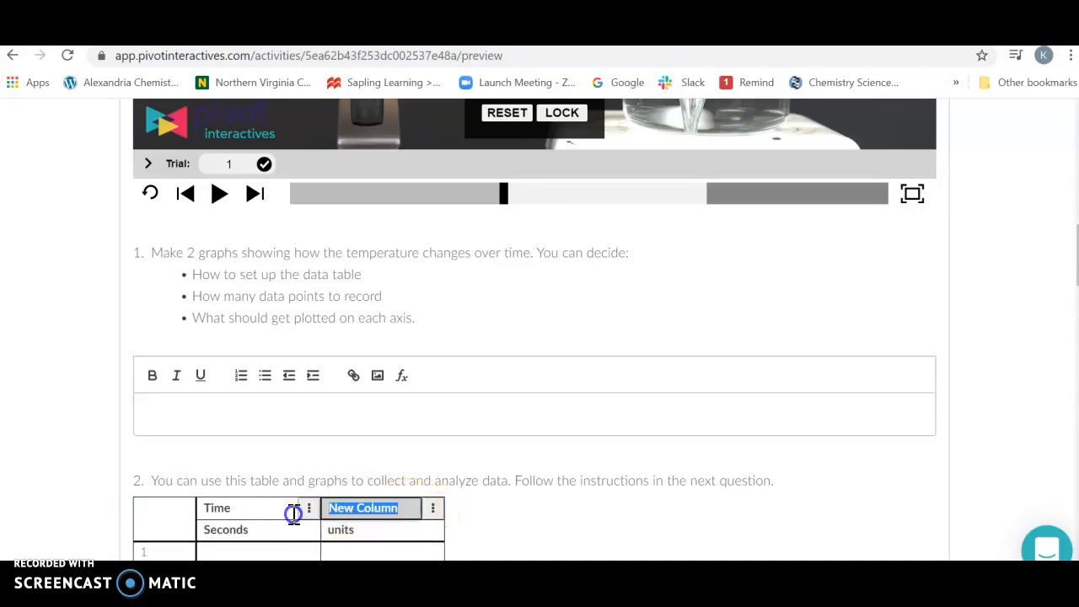
{"action": "type", "text": "Temp"}
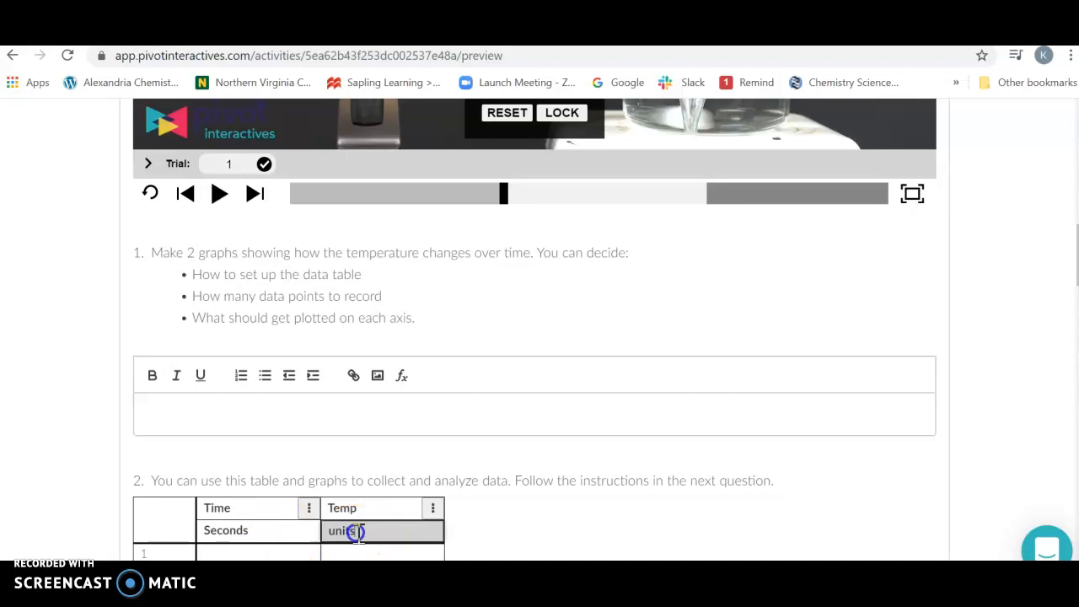
{"action": "type", "text": "degr"}
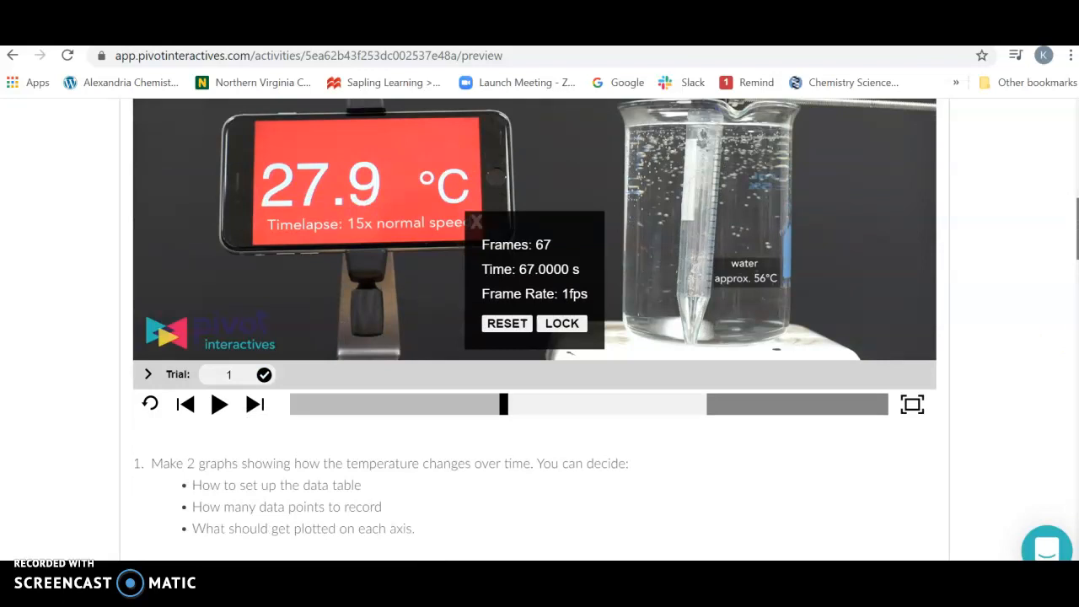
Step: Record the first temperature reading, then stop at 120 s and enter 29.4 °C in row 2
{"action": "scroll", "scroll_direction": "down", "scroll_amount": 3}
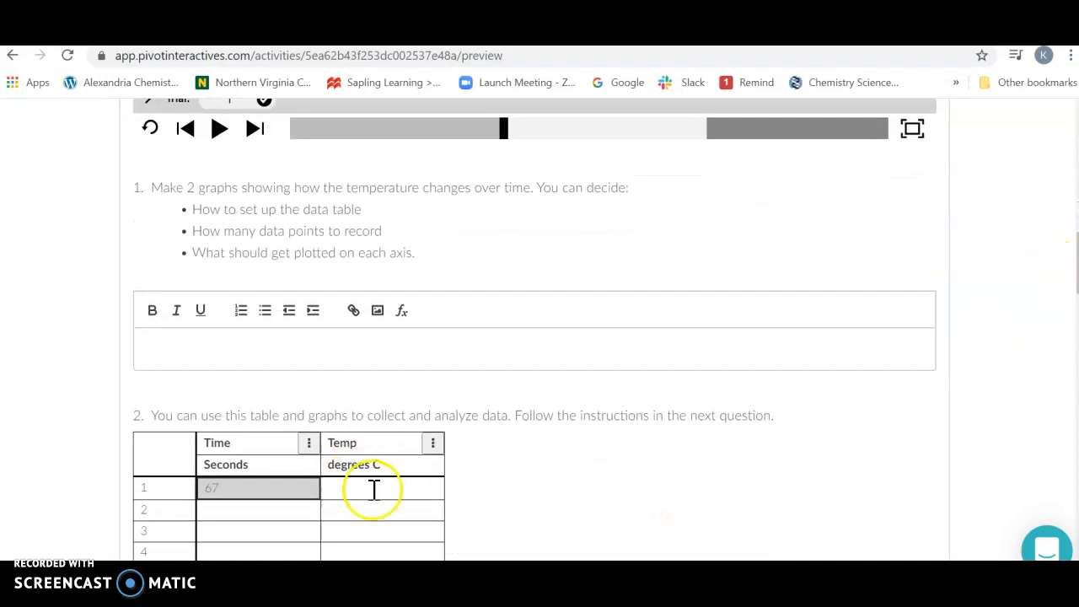
{"action": "type", "text": "27"}
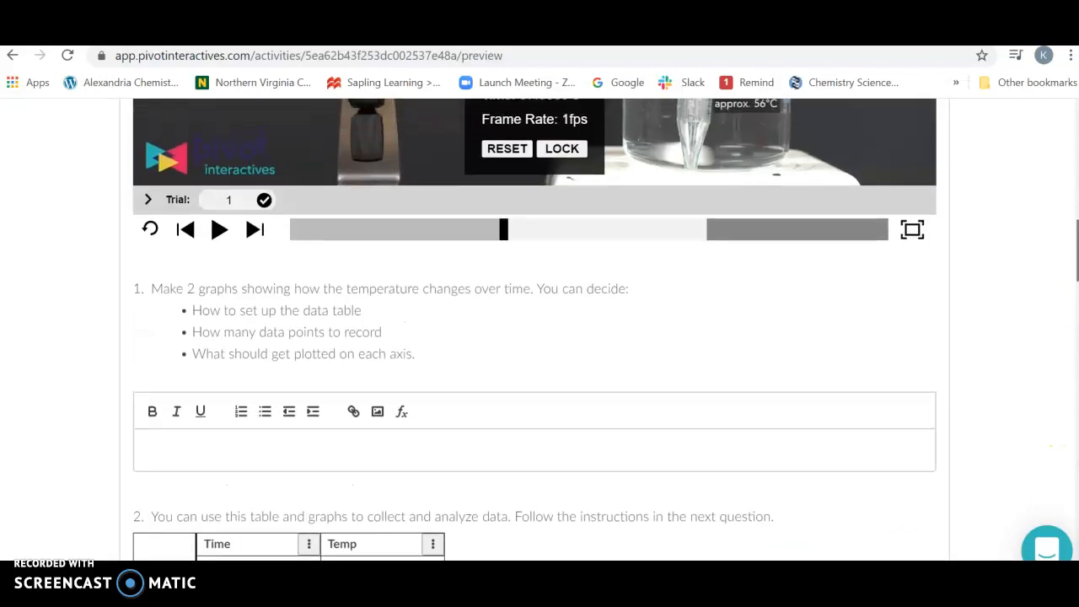
{"action": "left_click", "coordinate": [218, 230]}
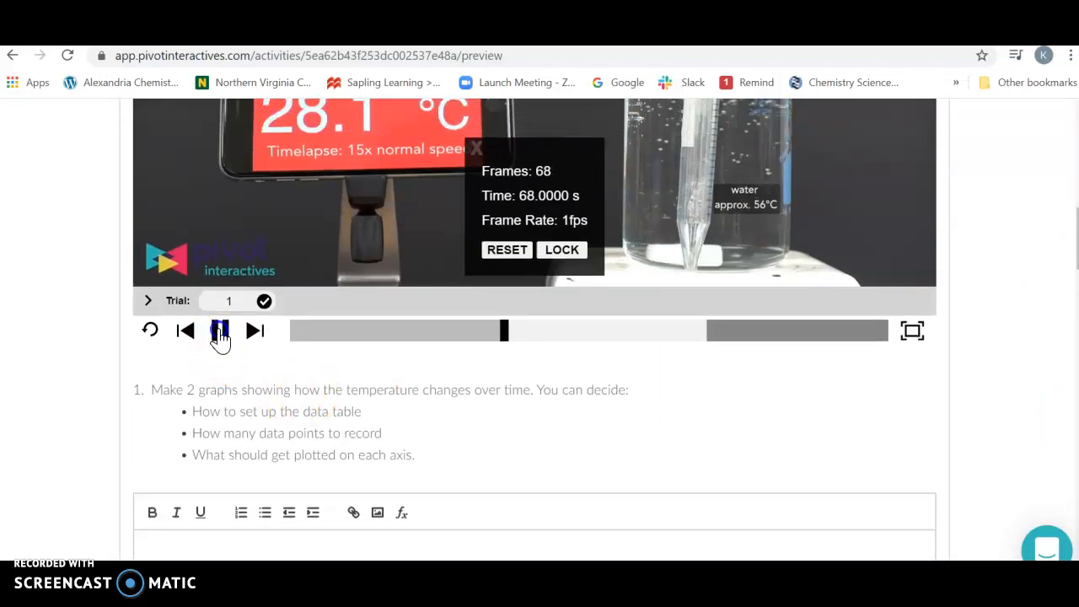
{"action": "left_click", "coordinate": [219, 330]}
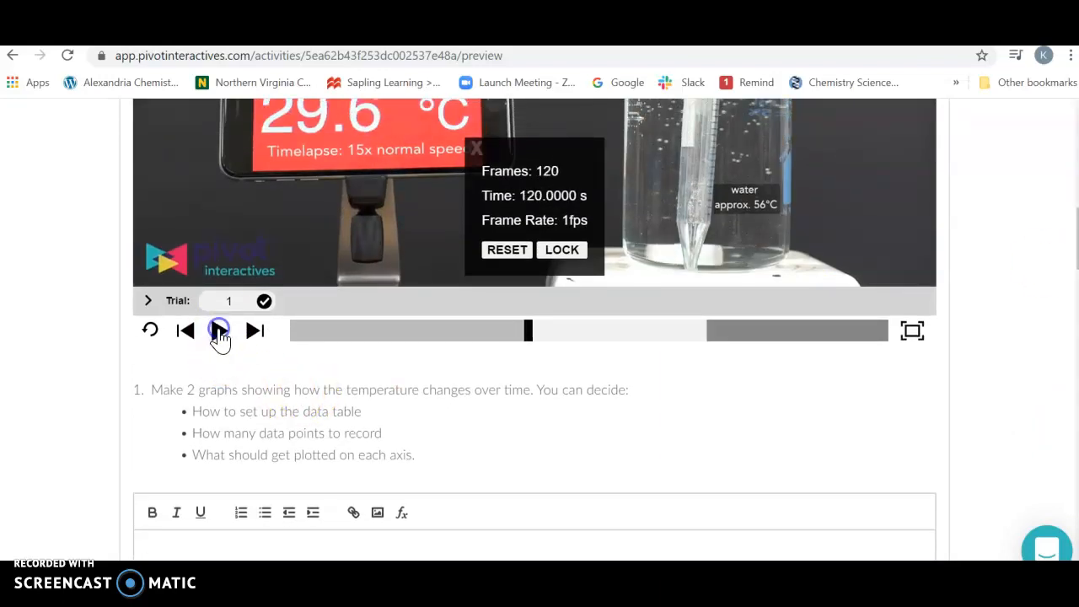
{"action": "scroll", "scroll_direction": "down", "scroll_amount": 3}
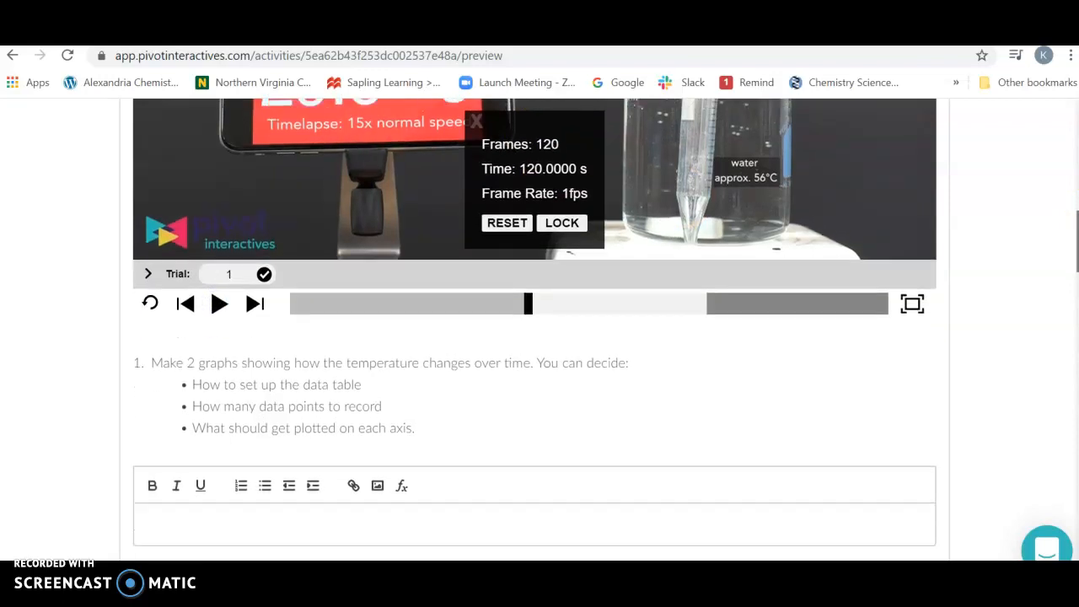
{"action": "scroll", "scroll_direction": "down", "scroll_amount": 3}
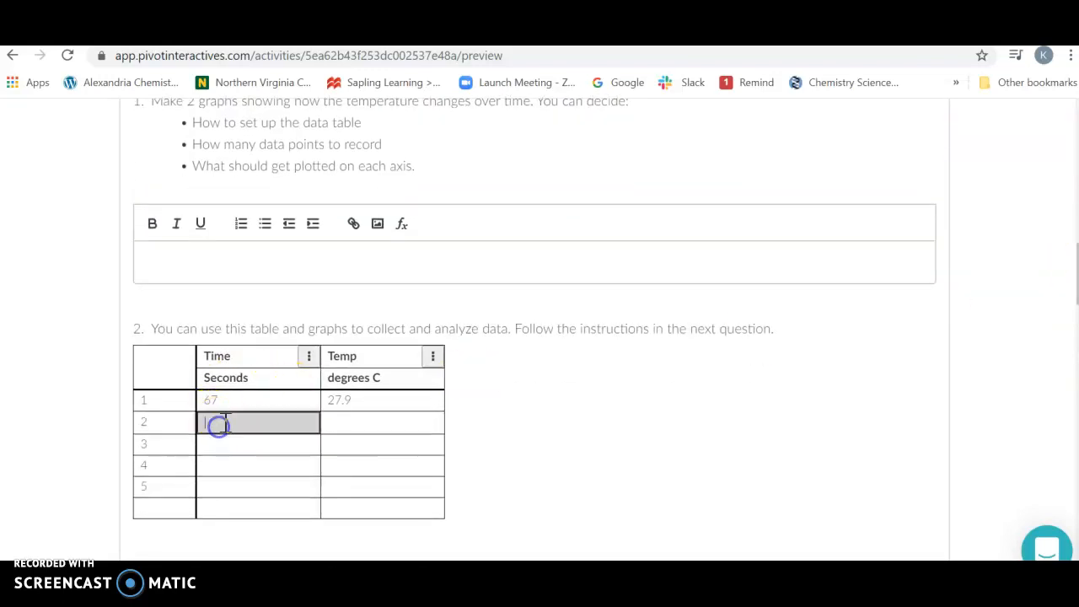
{"action": "left_click", "coordinate": [382, 422]}
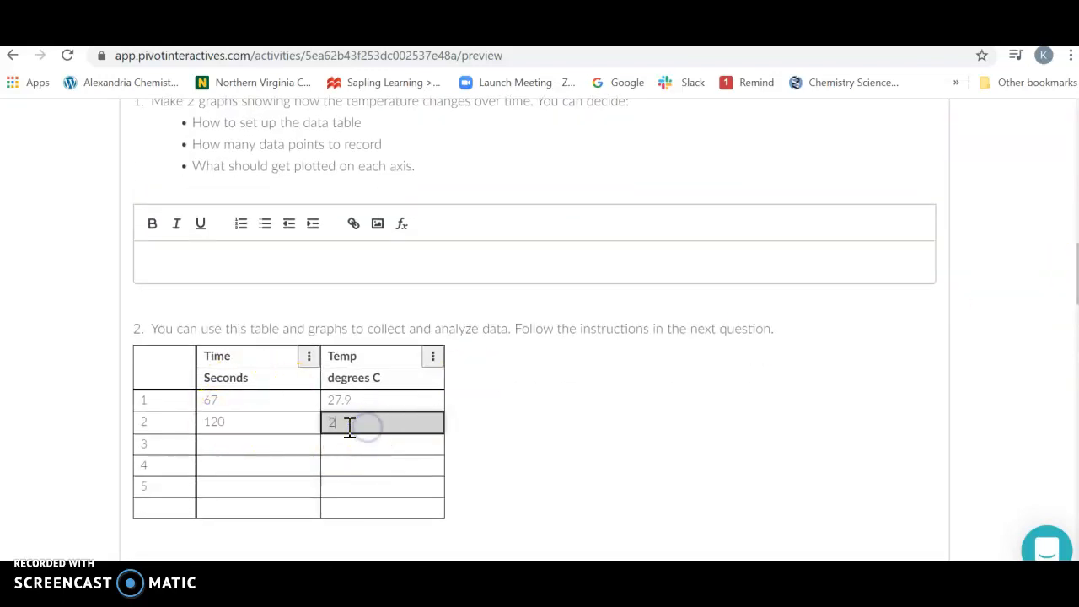
{"action": "type", "text": "29.4"}
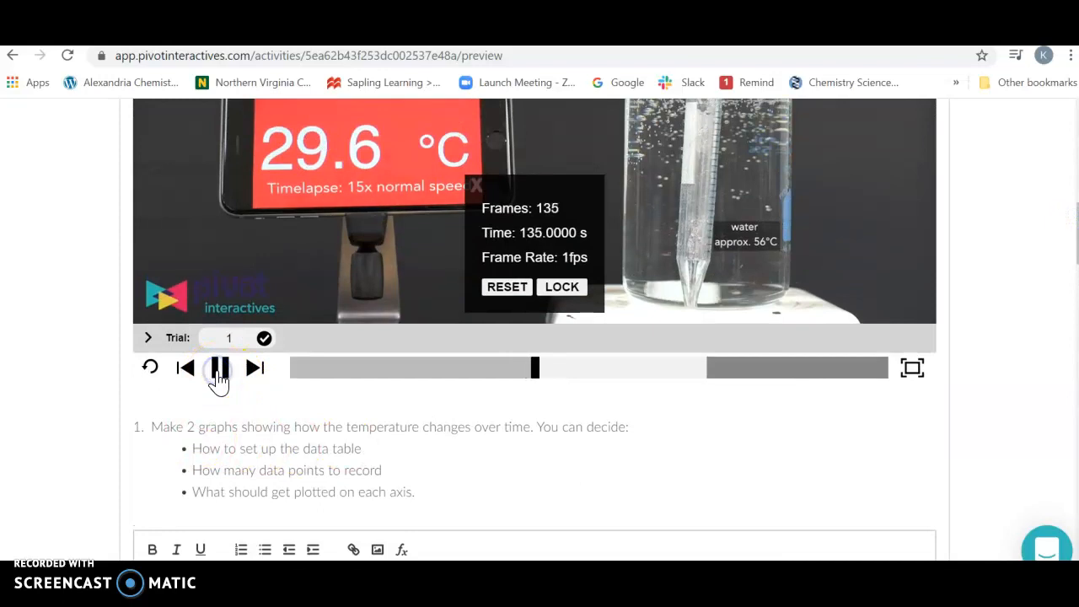
Step: Stop the video at 189 s for row 3, then record 241 s at 29.7 °C in row 4
{"action": "left_click", "coordinate": [218, 368]}
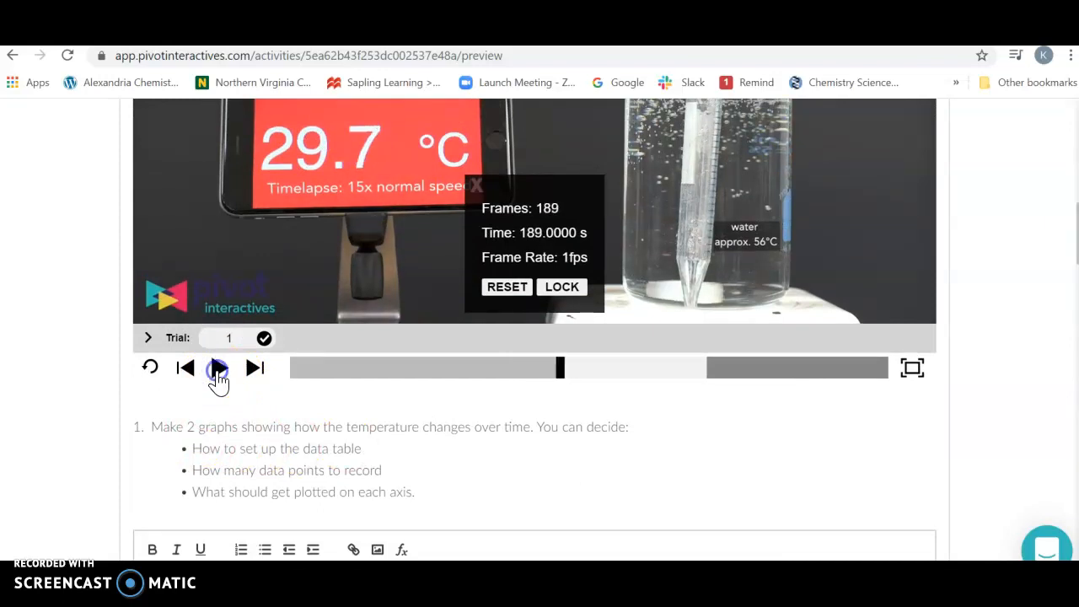
{"action": "left_click", "coordinate": [217, 367]}
{"action": "type", "text": "18"}
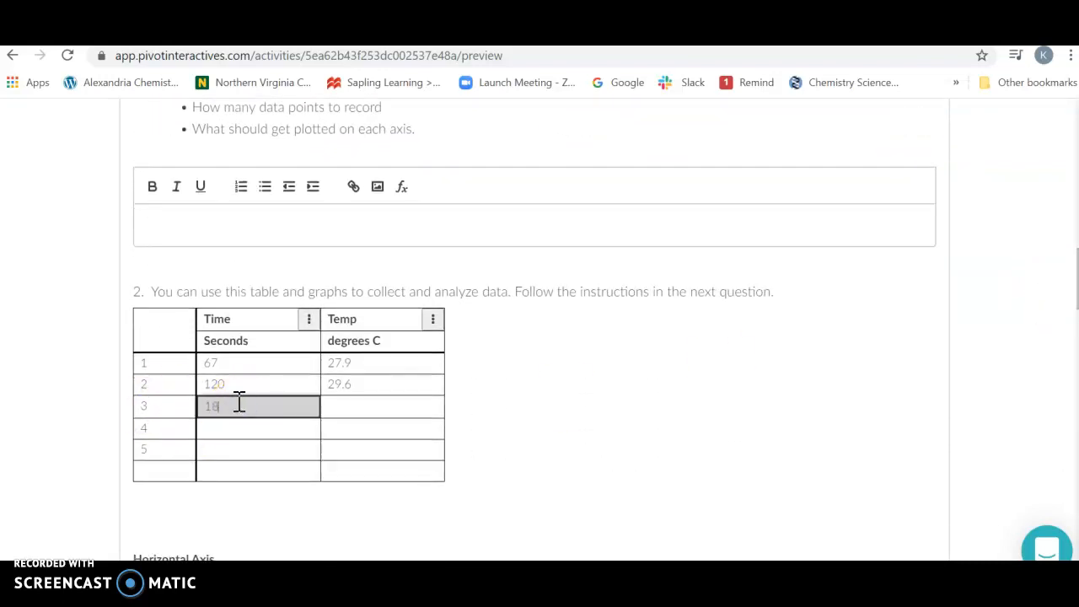
{"action": "left_click", "coordinate": [382, 405]}
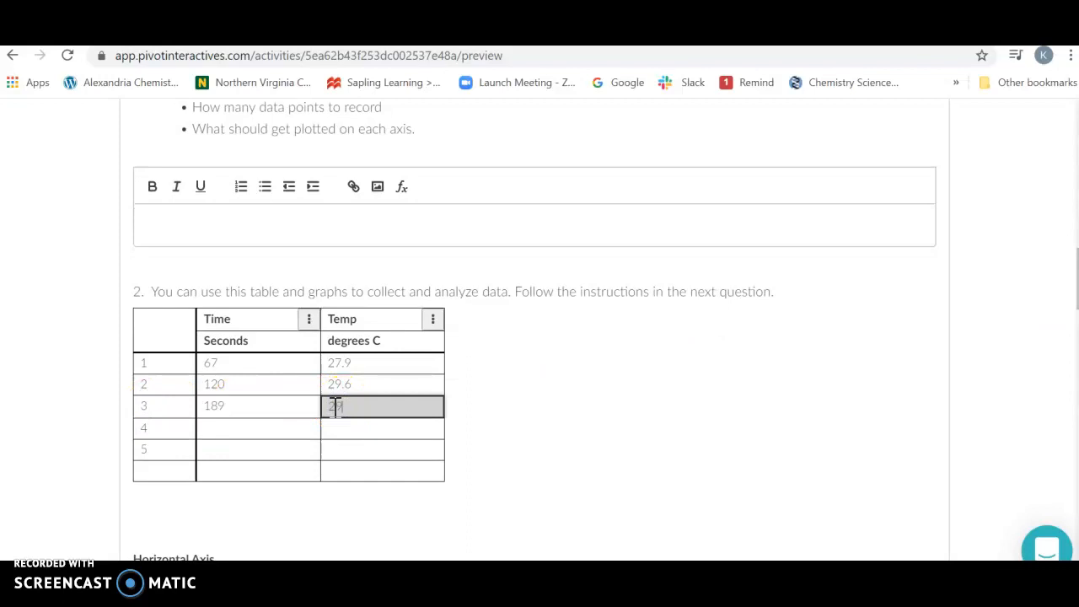
{"action": "left_click", "coordinate": [258, 427]}
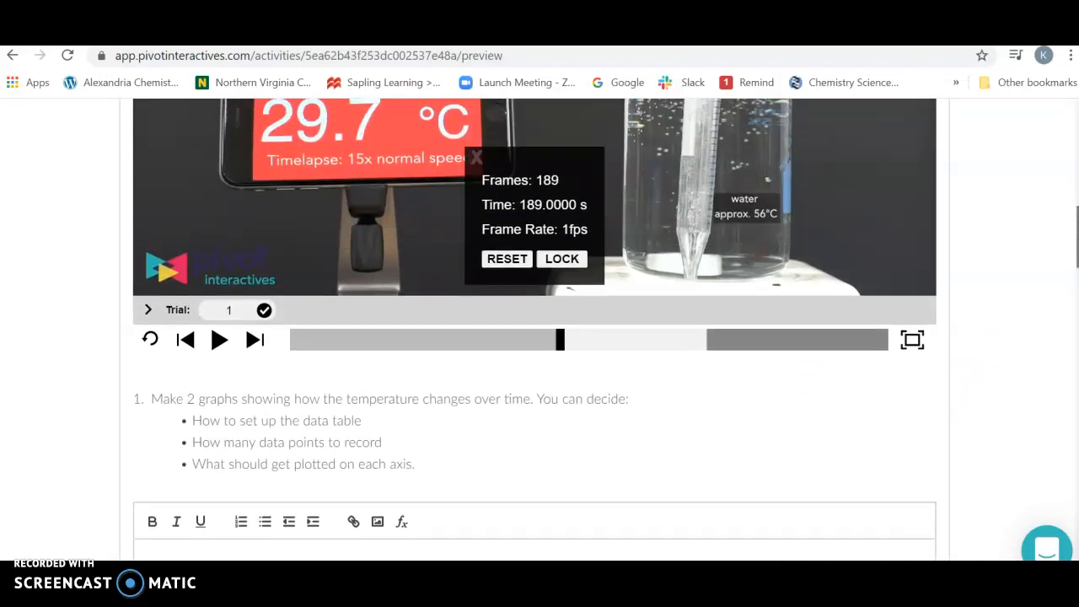
{"action": "scroll", "scroll_direction": "up", "scroll_amount": 3}
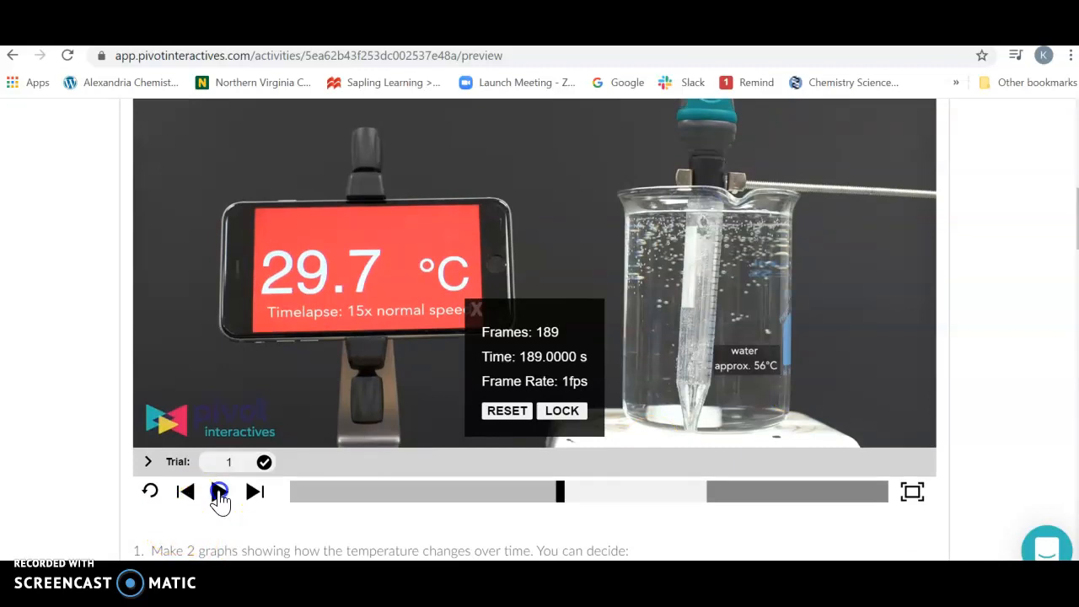
{"action": "left_click", "coordinate": [218, 492]}
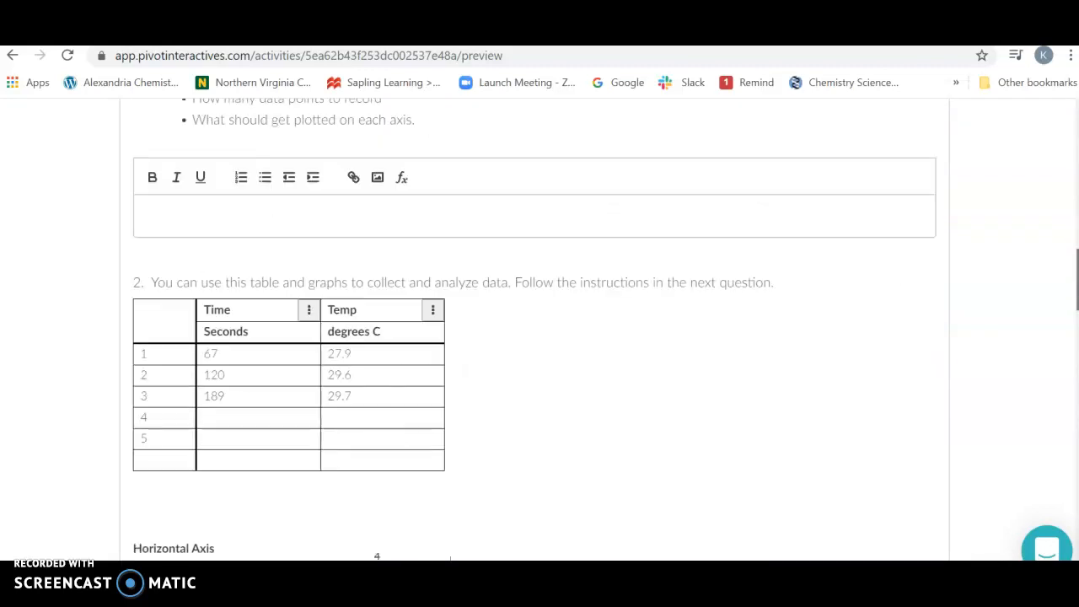
{"action": "left_click", "coordinate": [257, 354]}
{"action": "type", "text": "2"}
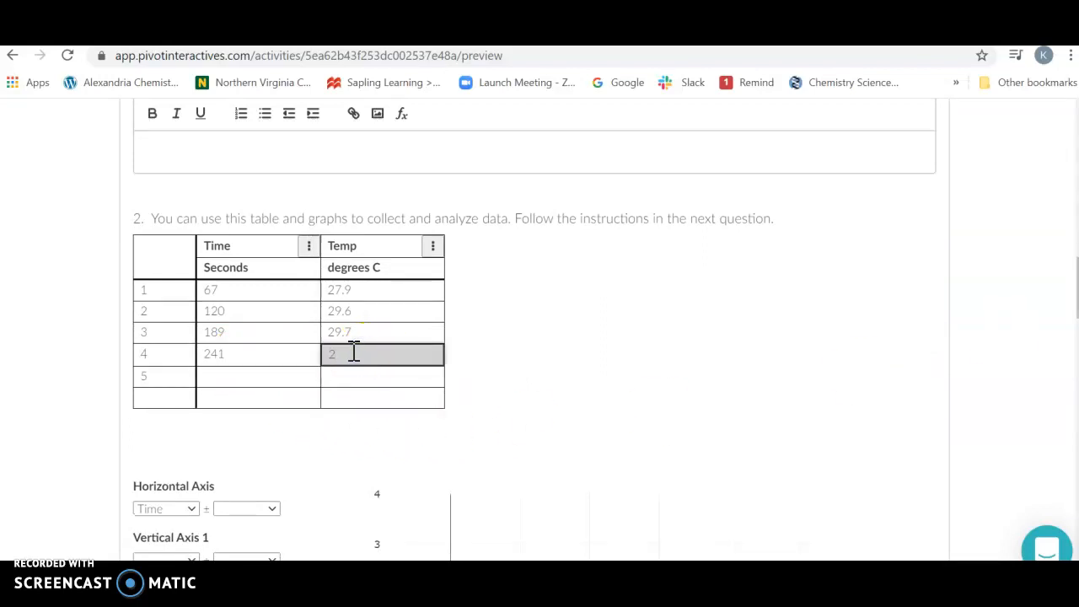
{"action": "type", "text": "9.7"}
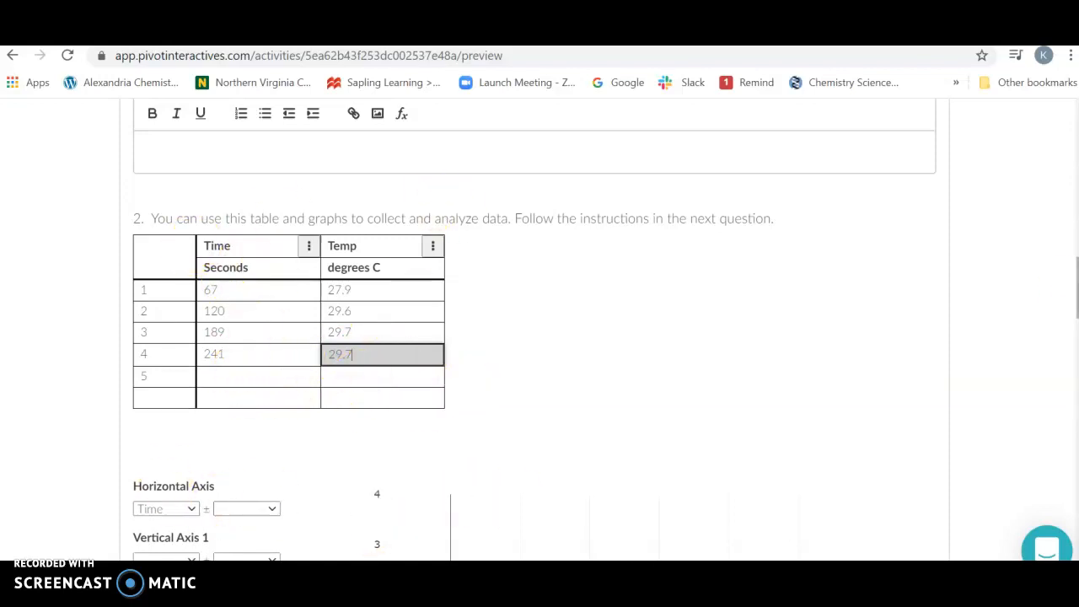
{"action": "scroll", "scroll_direction": "down", "scroll_amount": 3}
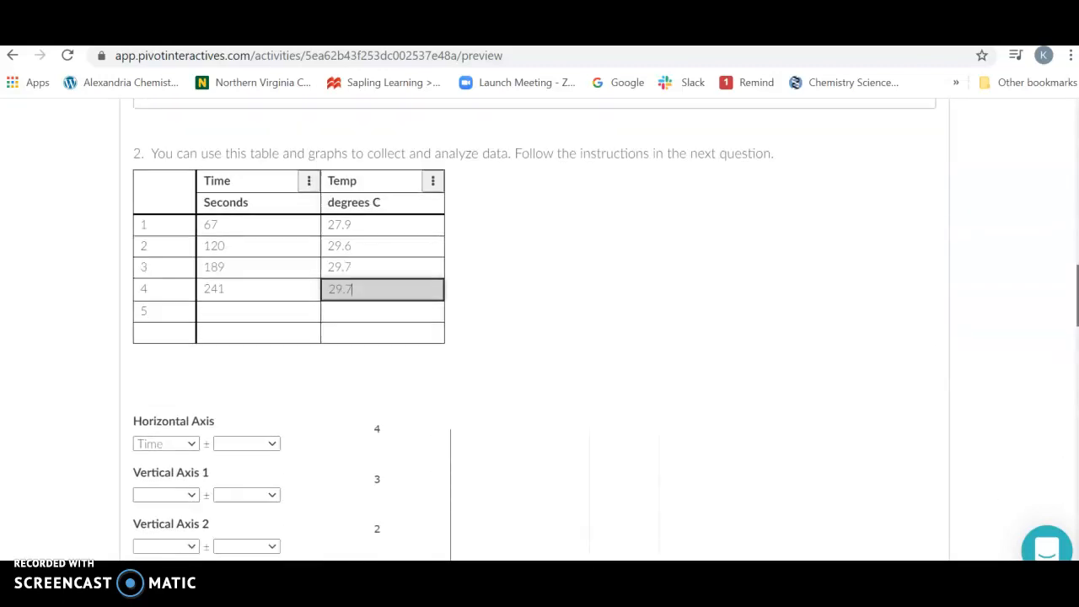
Step: Set Vertical Axis 1 to Temp, with Time on the horizontal axis
{"action": "scroll", "scroll_direction": "down", "scroll_amount": 3}
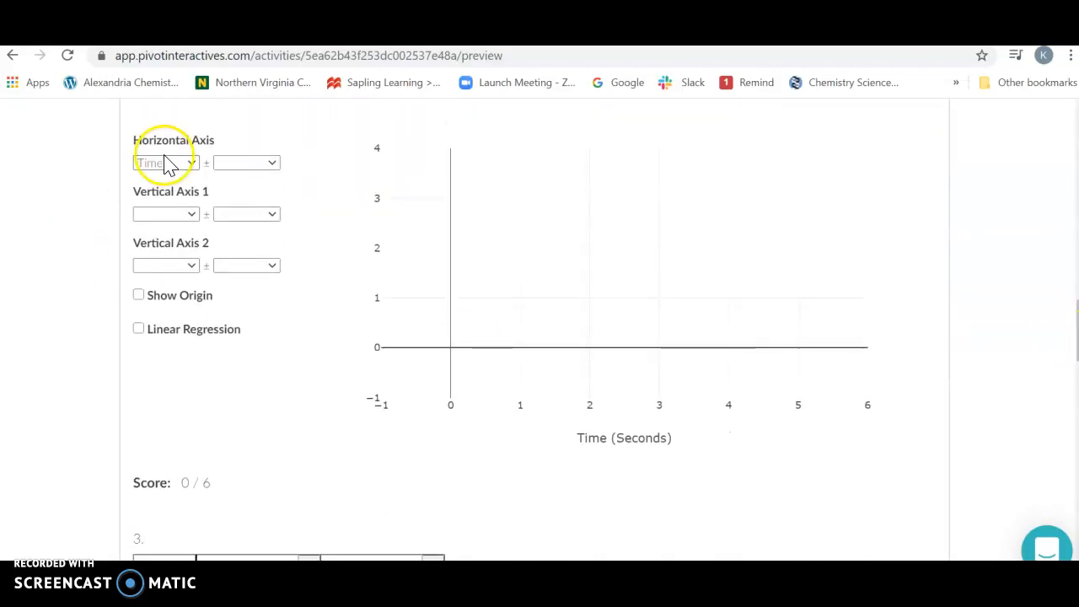
{"action": "mouse_move", "coordinate": [166, 214]}
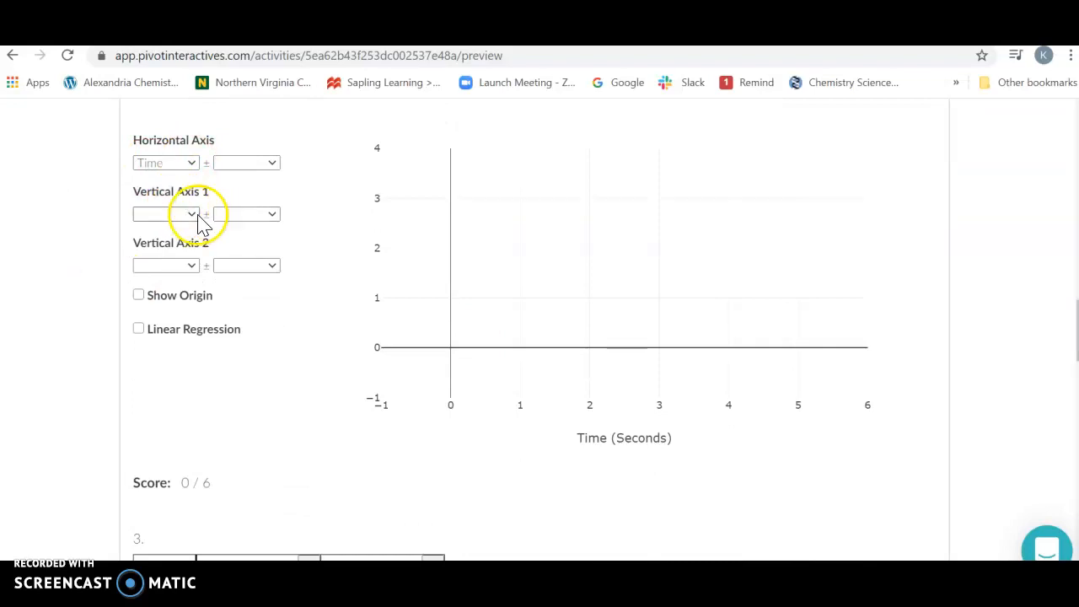
{"action": "left_click", "coordinate": [165, 213]}
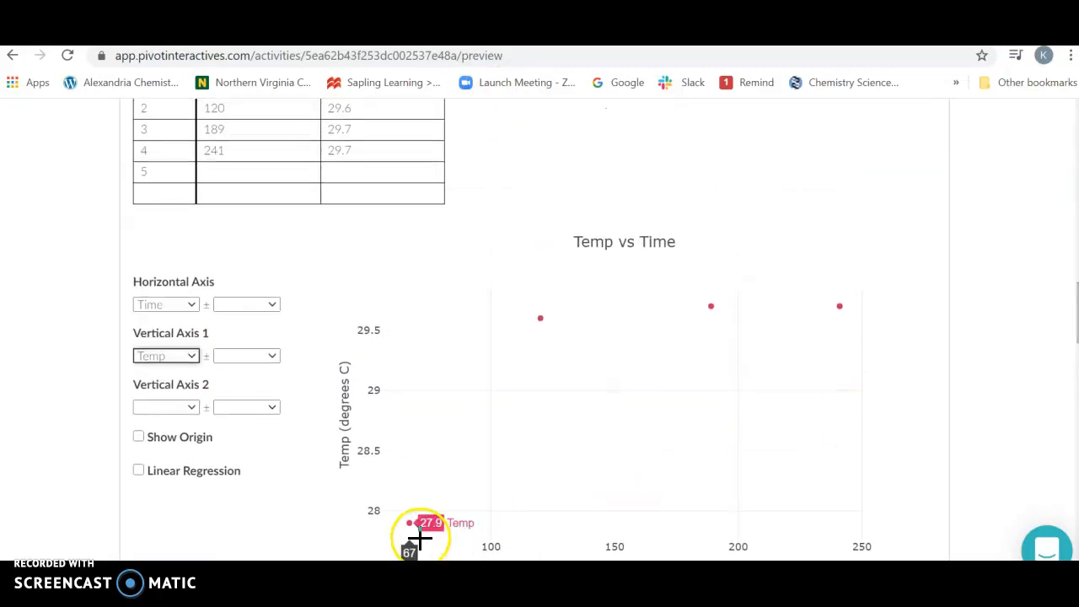
{"action": "mouse_move", "coordinate": [766, 296]}
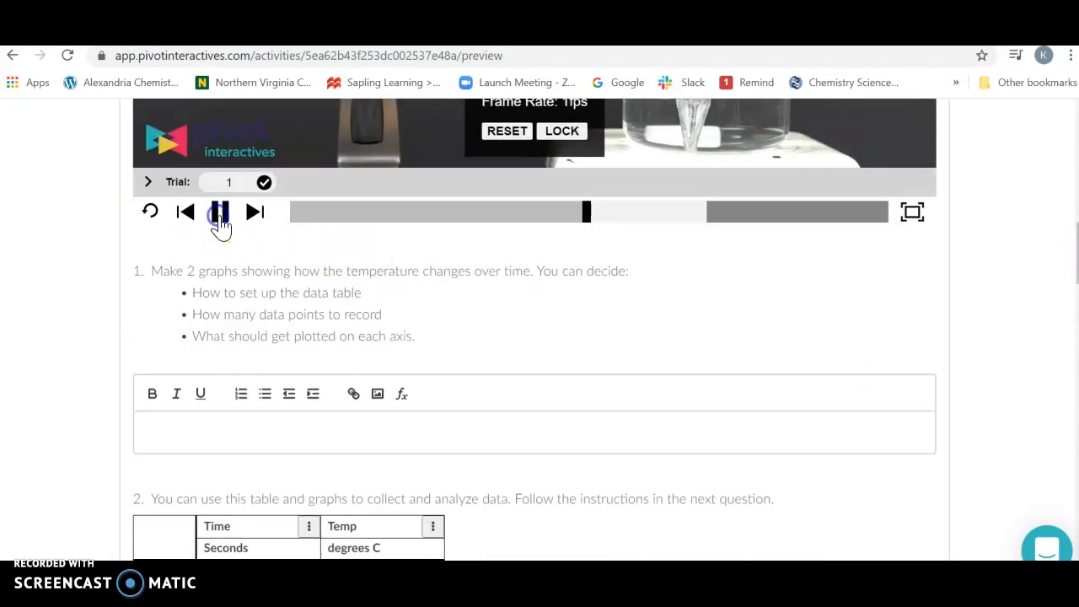
Step: Pause the trial 1 video at 605 s (30.0 °C) and scroll down past the graph
{"action": "left_click", "coordinate": [219, 212]}
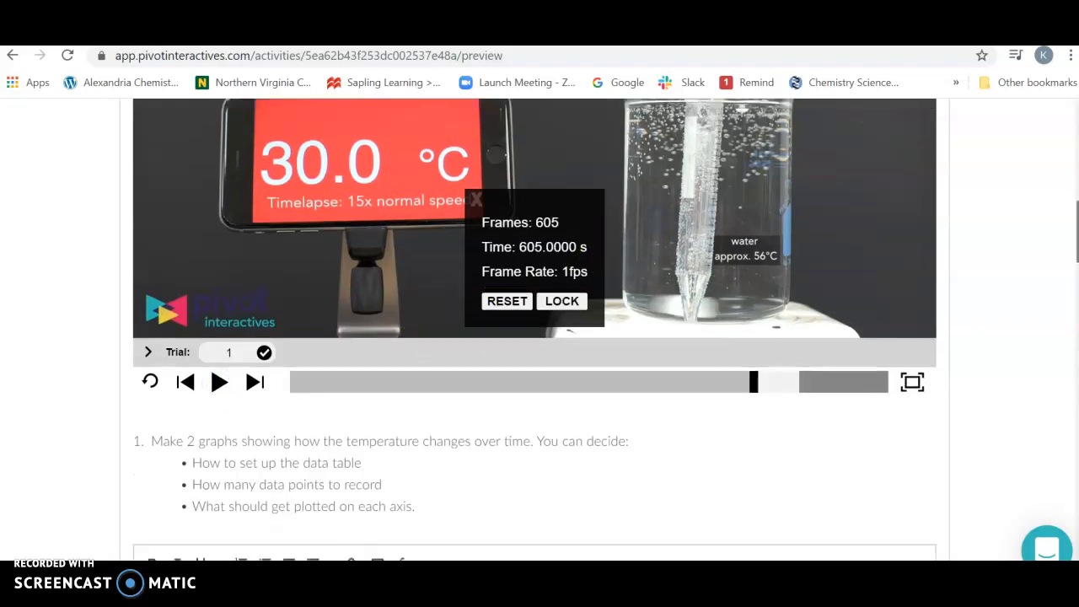
{"action": "scroll", "scroll_direction": "down", "scroll_amount": 3}
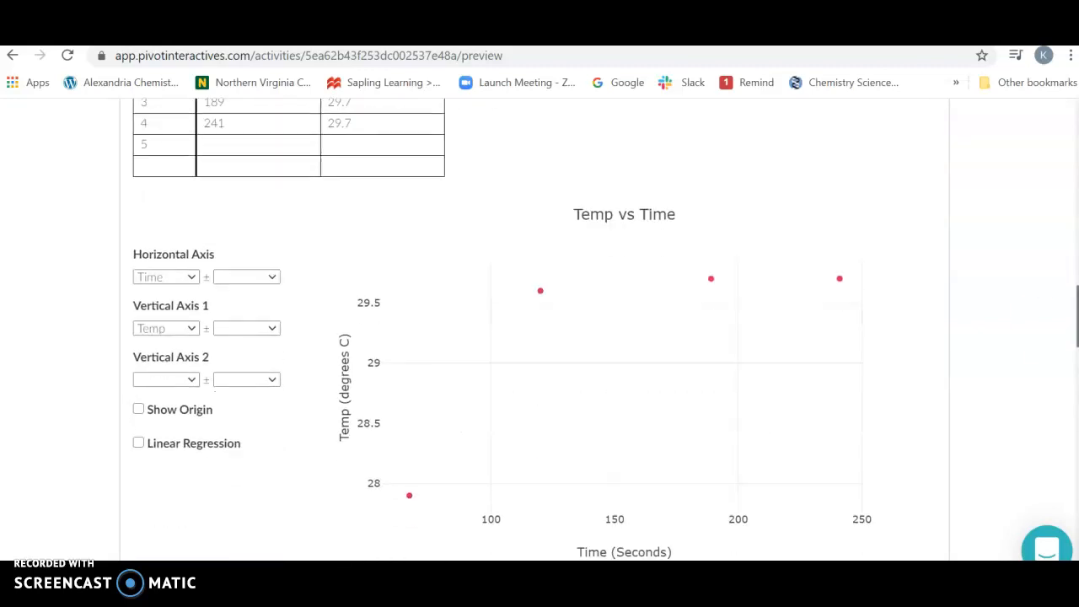
{"action": "mouse_move", "coordinate": [409, 496]}
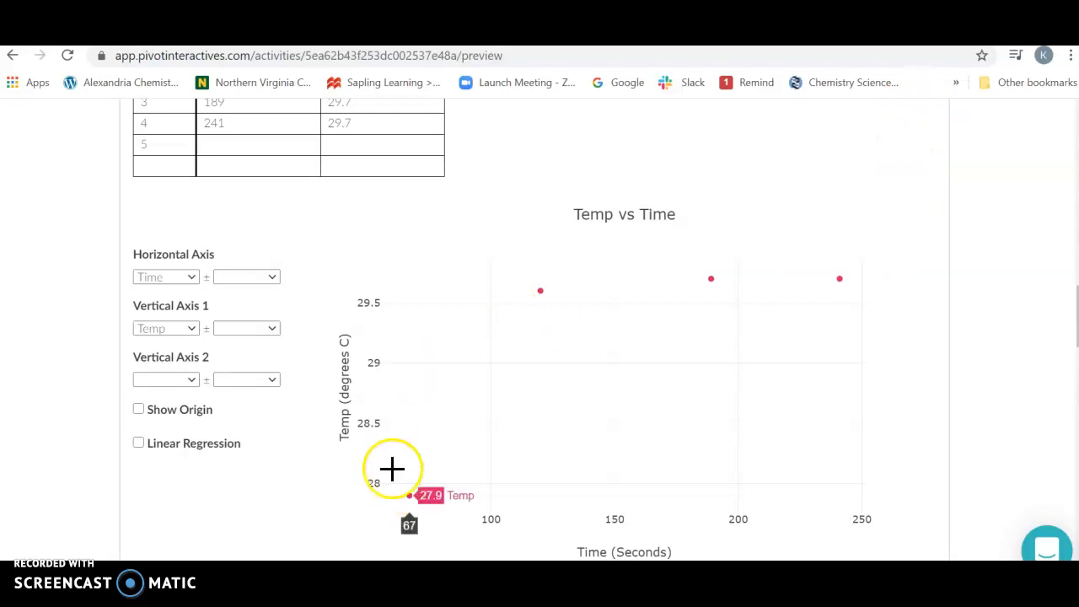
{"action": "scroll", "scroll_direction": "down", "scroll_amount": 3}
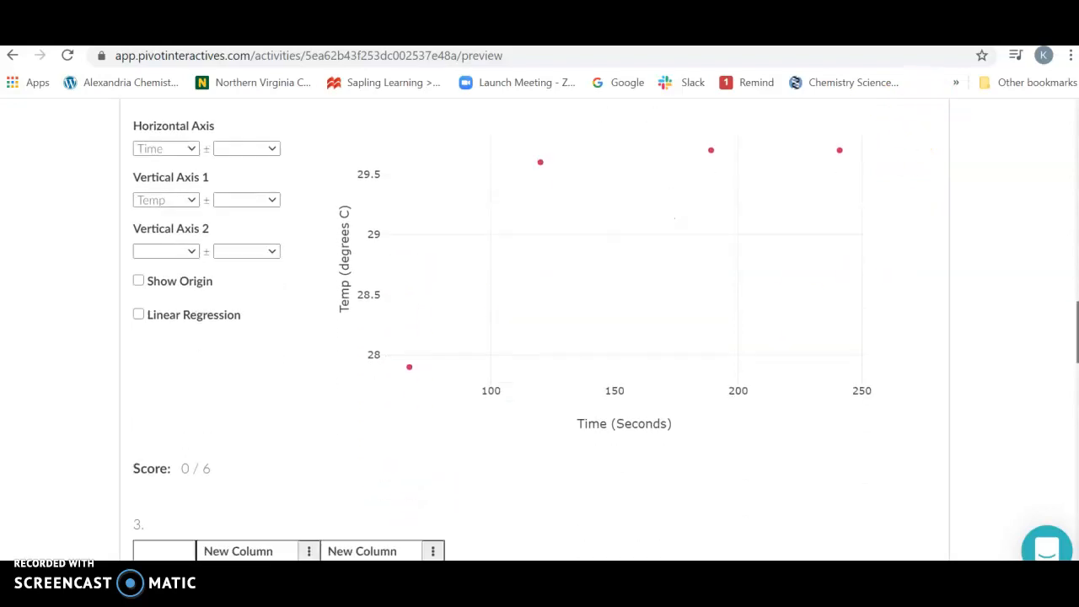
{"action": "scroll", "scroll_direction": "down", "scroll_amount": 3}
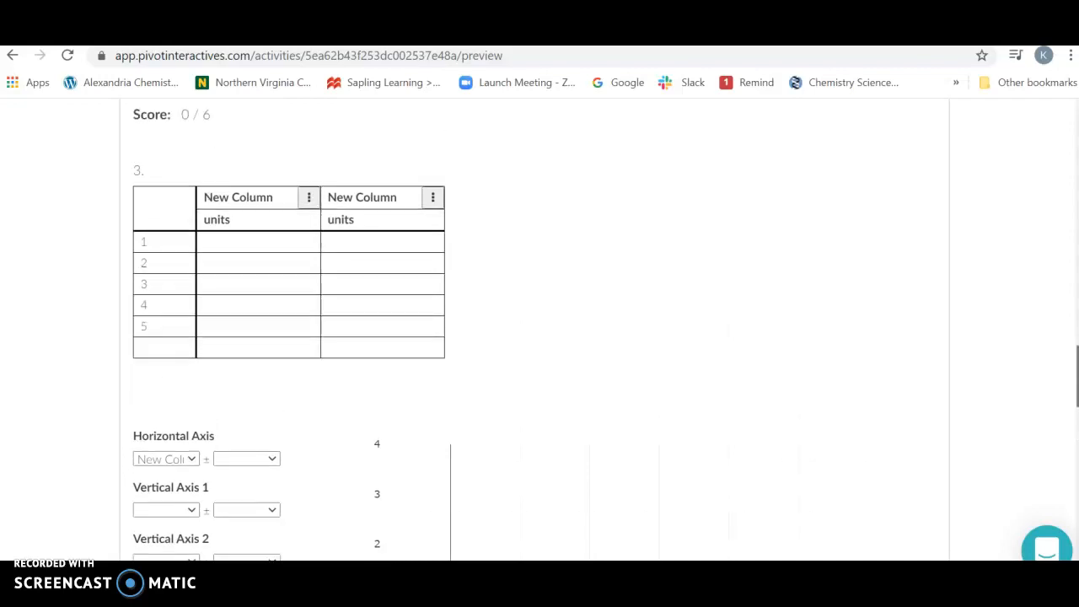
Step: Scroll past questions 3 and 4 to Question 5's melting-point table and answer box
{"action": "scroll", "scroll_direction": "down", "scroll_amount": 3}
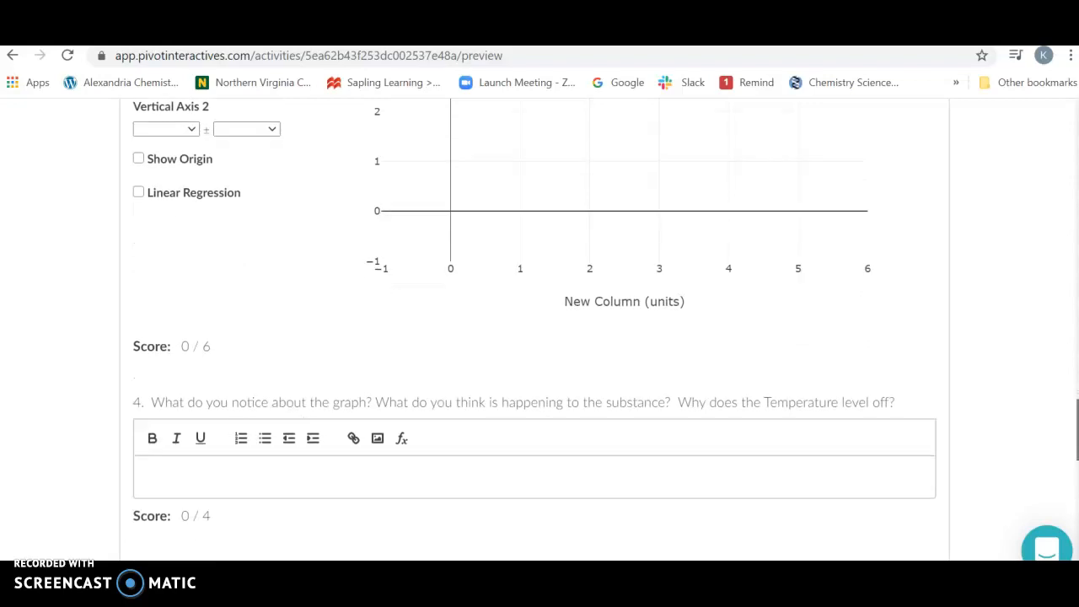
{"action": "scroll", "scroll_direction": "down", "scroll_amount": 3}
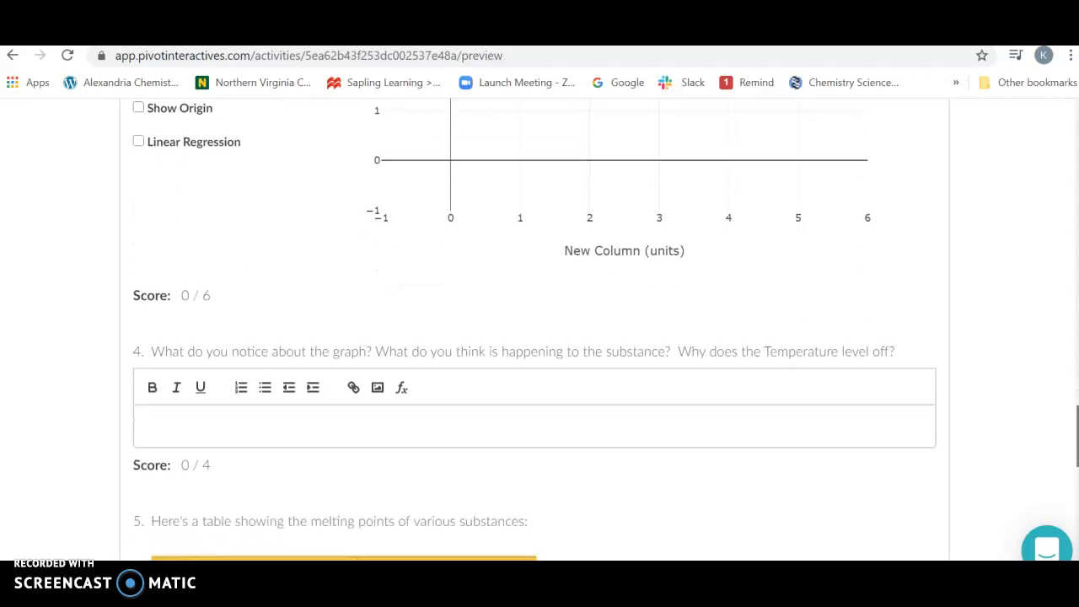
{"action": "scroll", "scroll_direction": "down", "scroll_amount": 3}
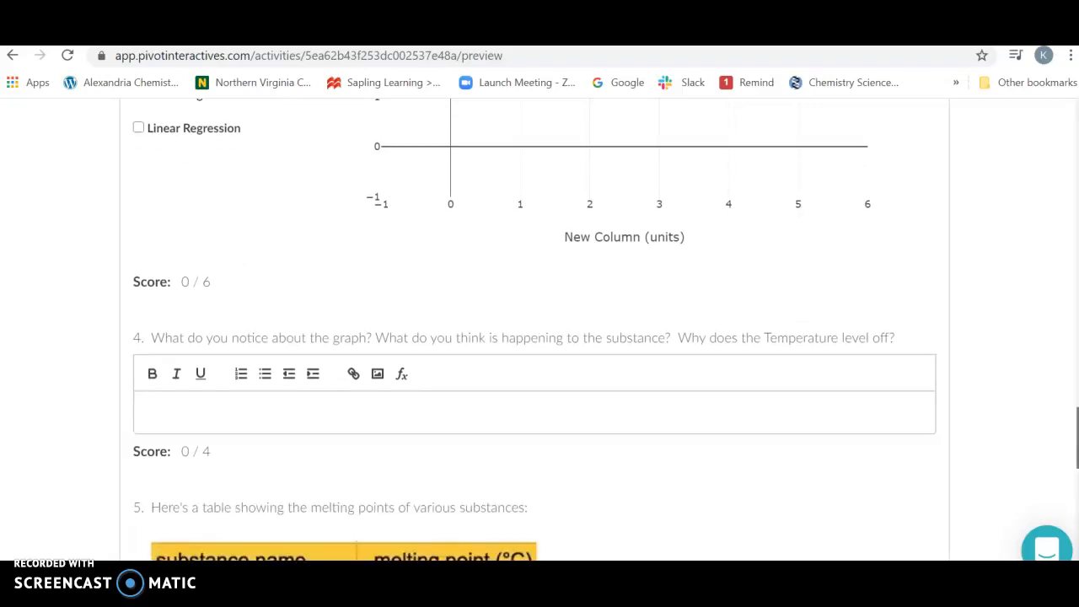
{"action": "scroll", "scroll_direction": "down", "scroll_amount": 3}
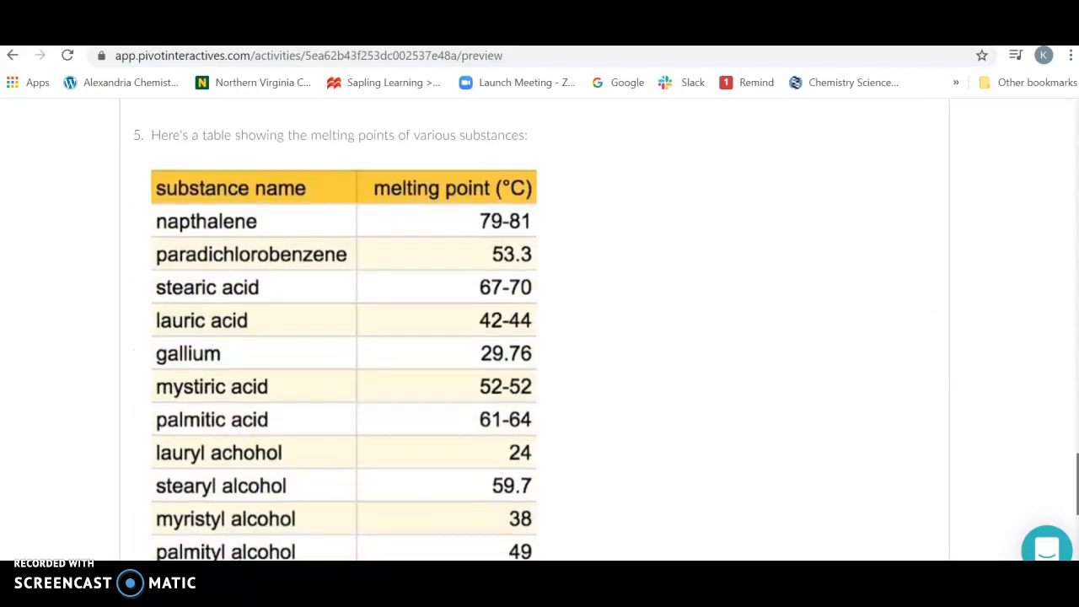
{"action": "scroll", "scroll_direction": "down", "scroll_amount": 3}
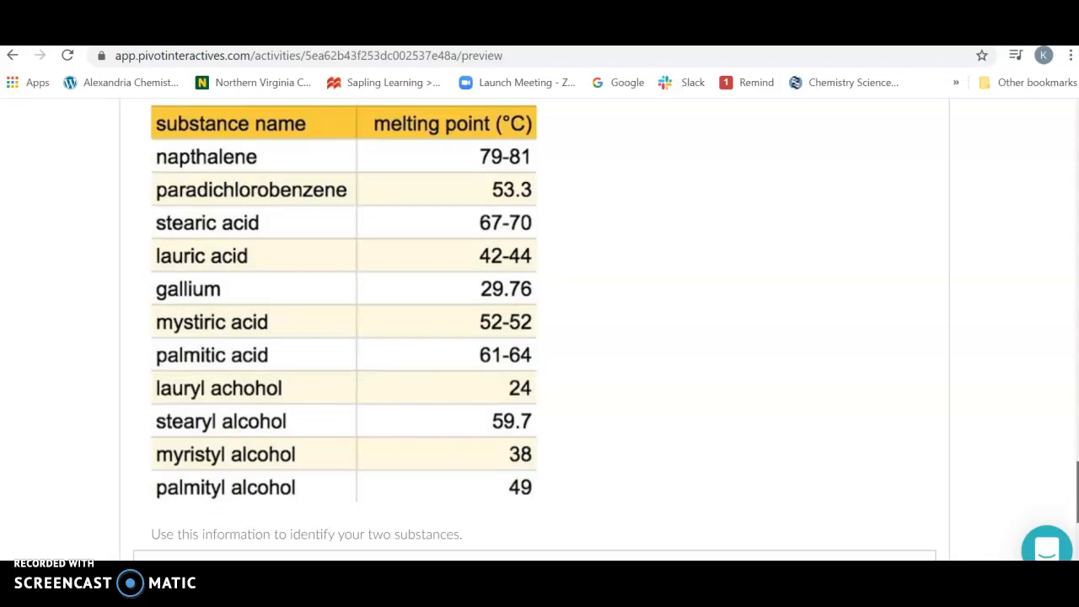
{"action": "scroll", "scroll_direction": "down", "scroll_amount": 3}
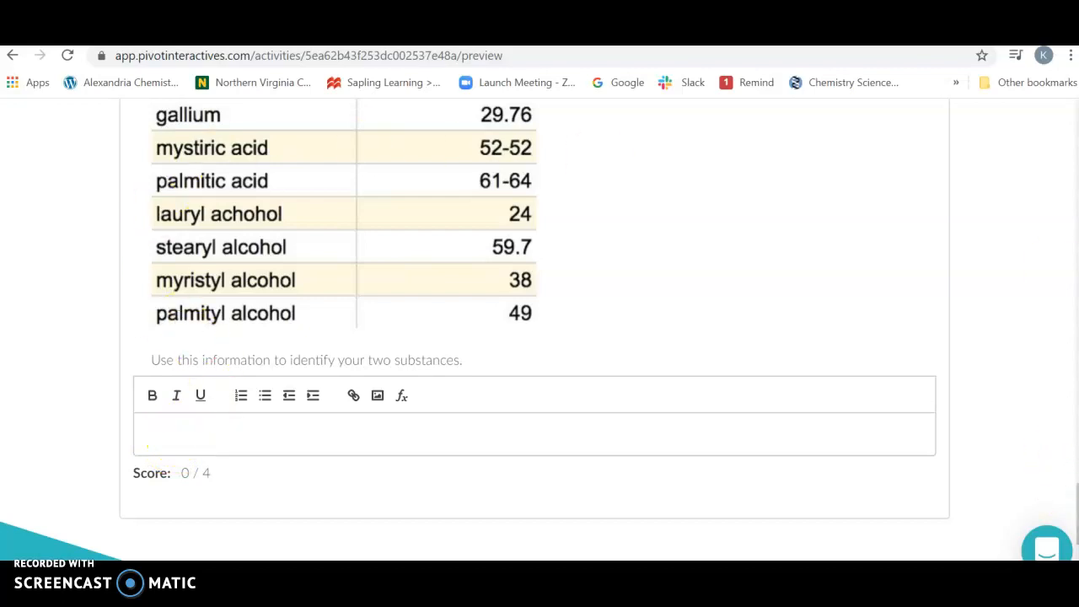
{"action": "scroll", "scroll_direction": "down", "scroll_amount": 3}
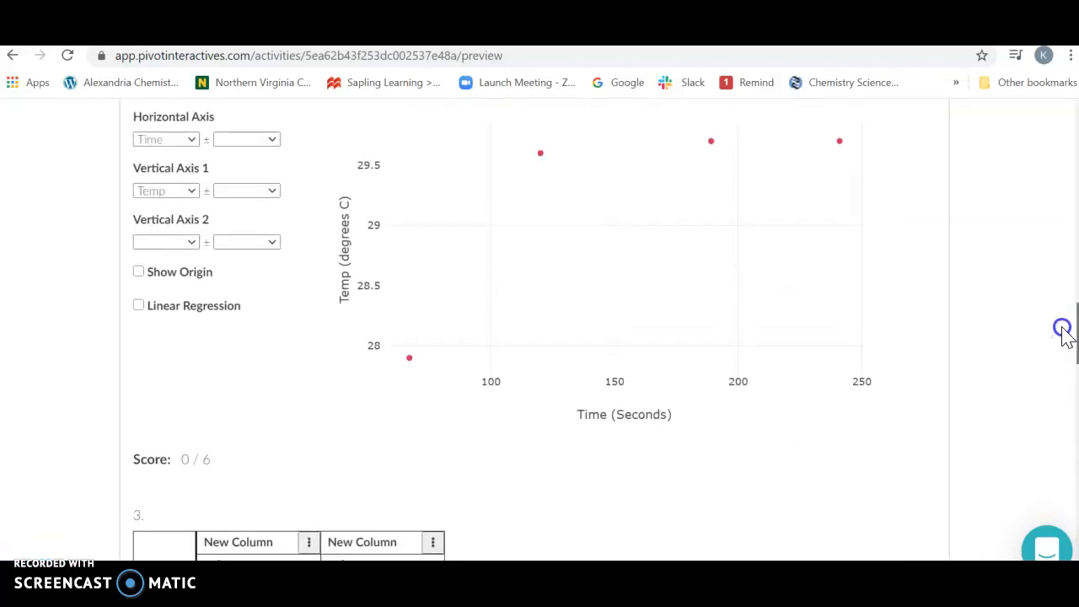
{"action": "scroll", "scroll_direction": "down", "scroll_amount": 3}
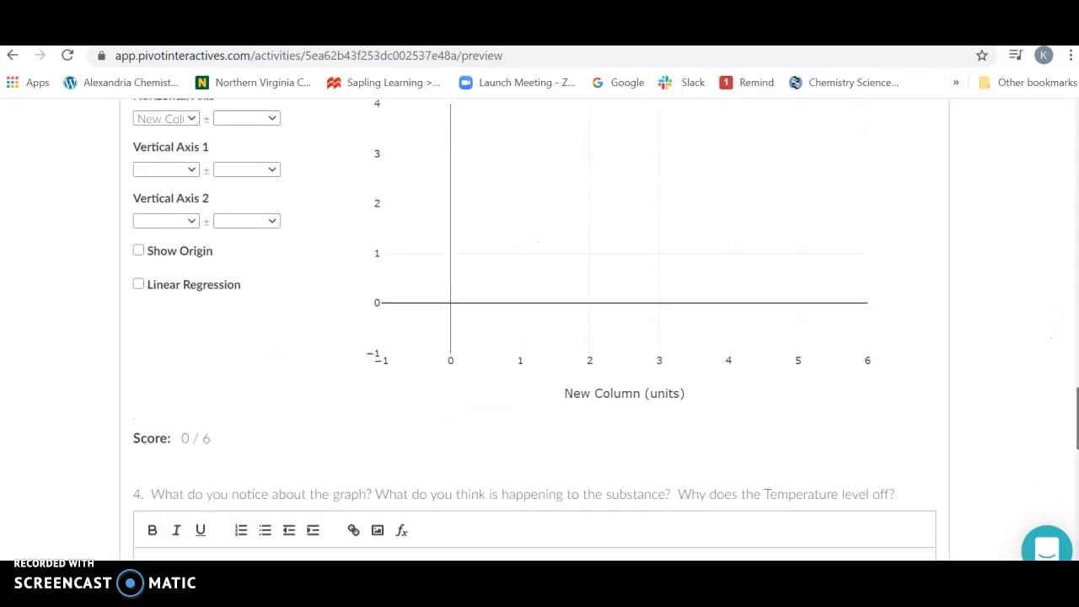
{"action": "scroll", "scroll_direction": "down", "scroll_amount": 3}
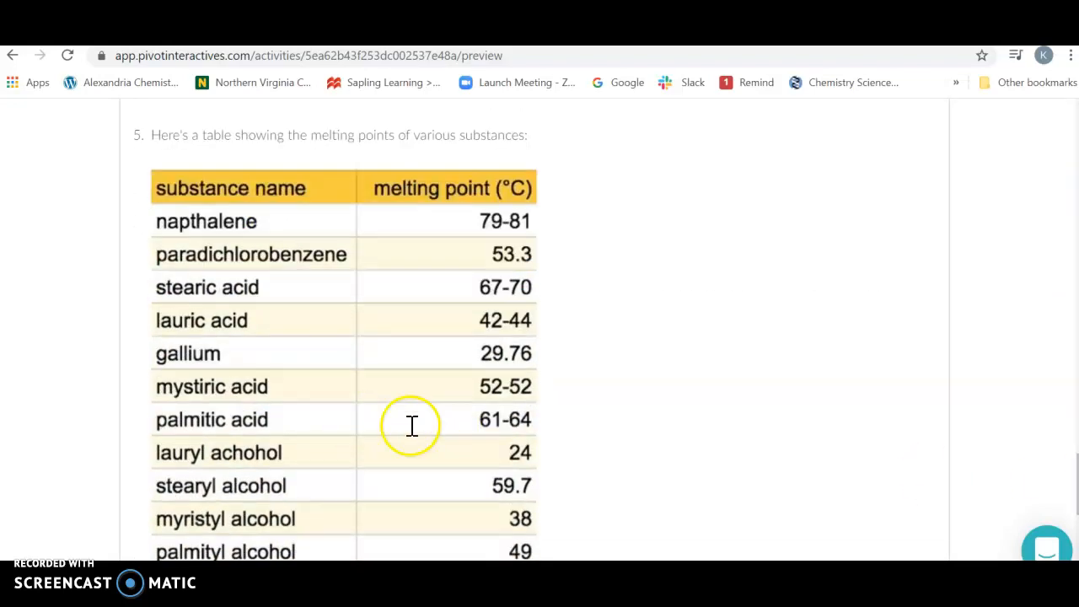
{"action": "mouse_move", "coordinate": [241, 343]}
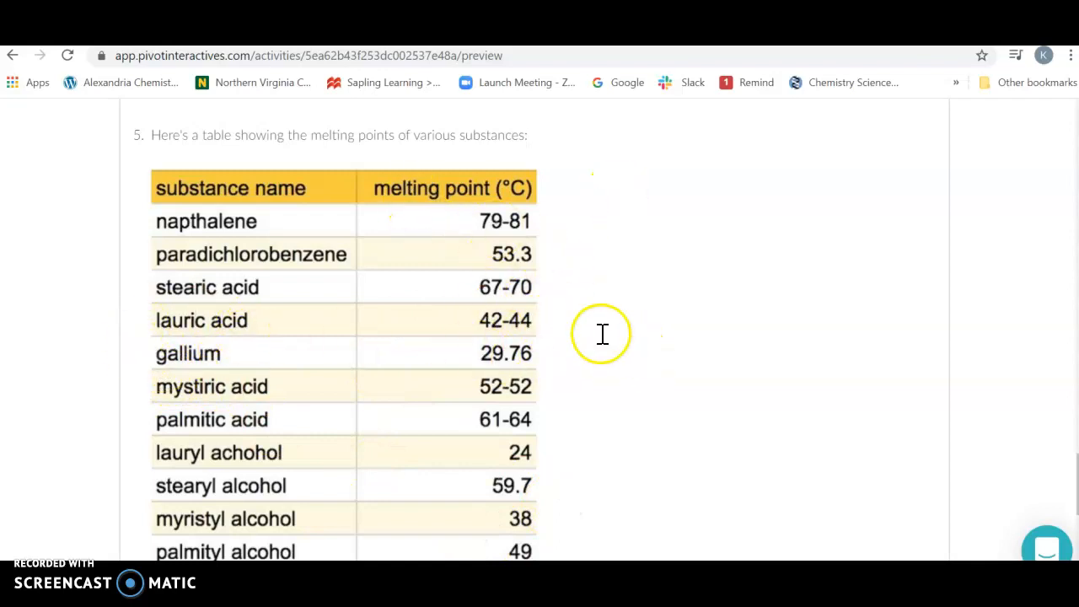
{"action": "scroll", "scroll_direction": "down", "scroll_amount": 3}
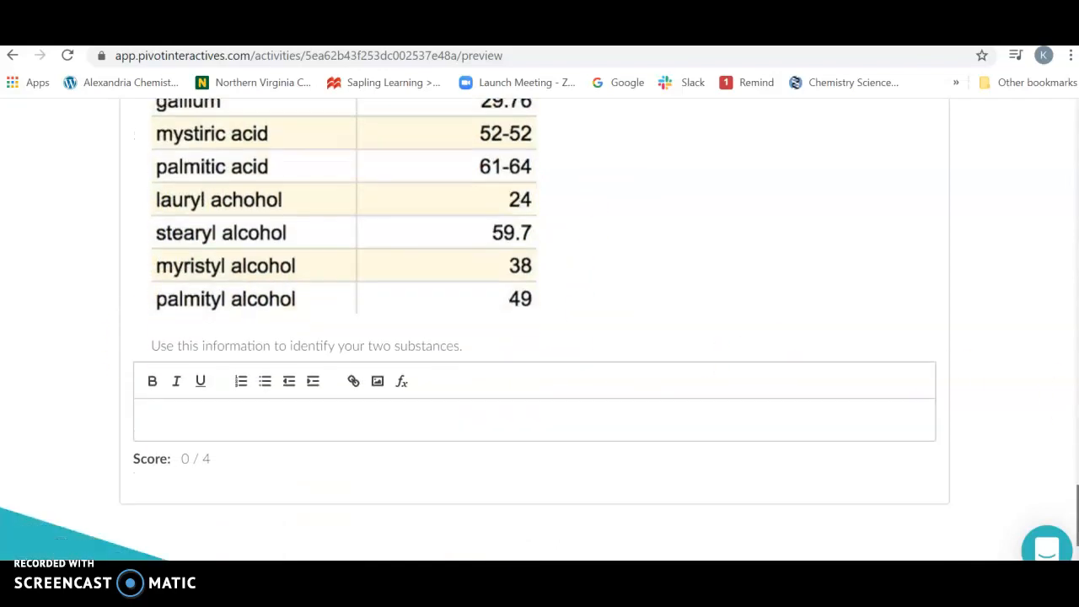
{"action": "scroll", "scroll_direction": "down", "scroll_amount": 3}
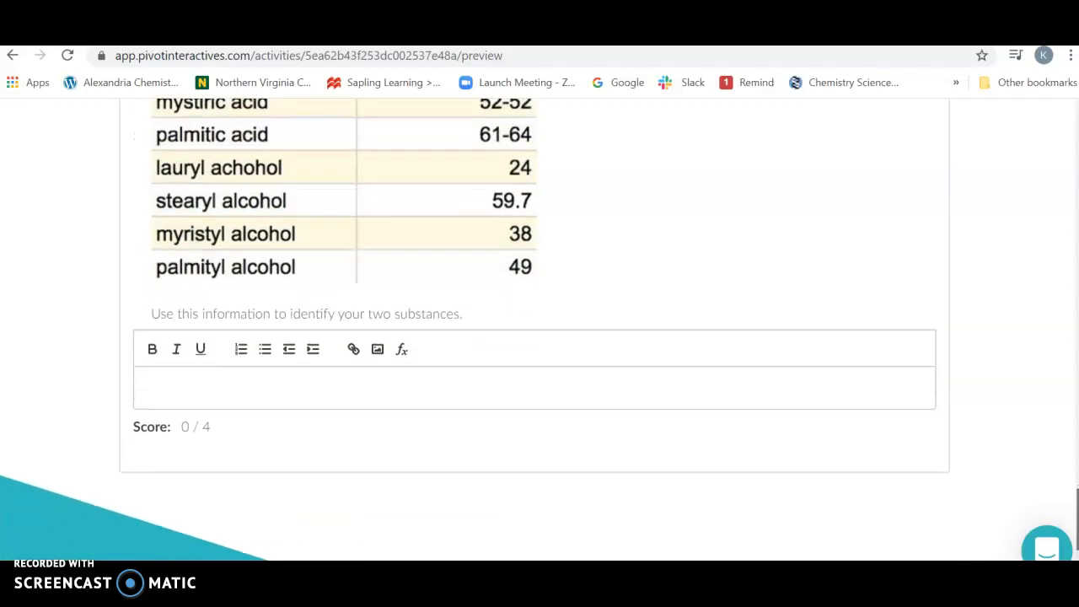
{"action": "scroll", "scroll_direction": "down", "scroll_amount": 3}
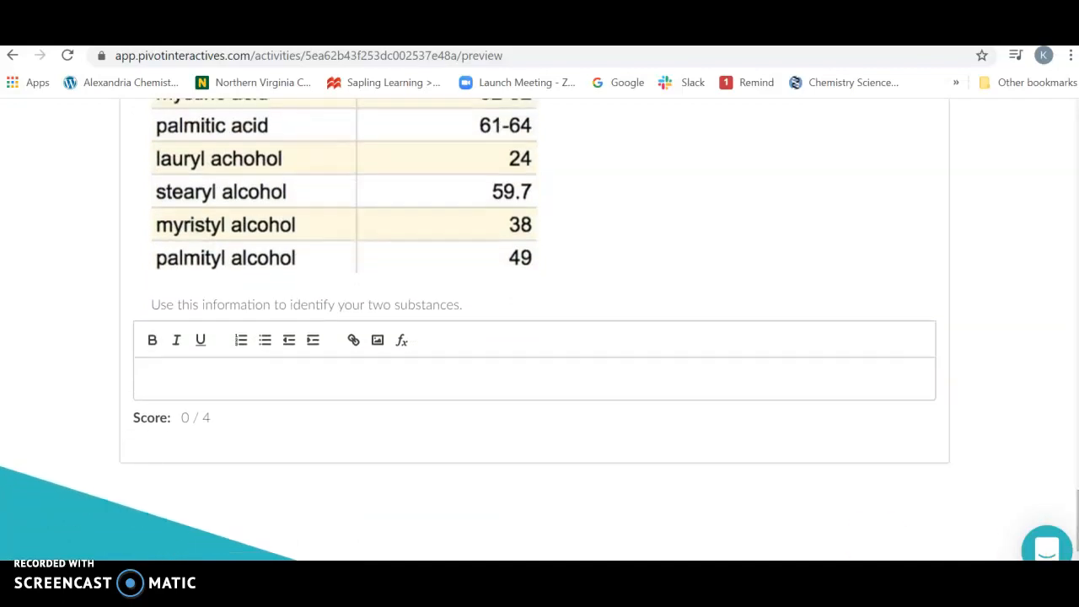